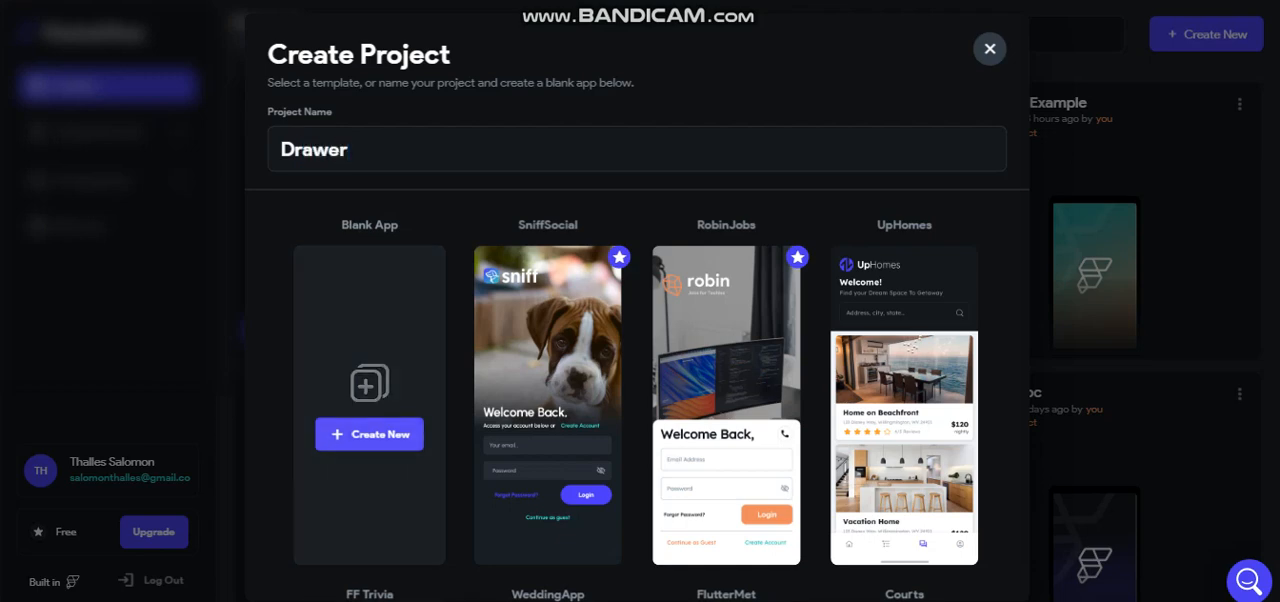
Step: Create a blank project named Drawer without Firebase and clear the default Column and AppBar from HomePage
left_click(368, 432)
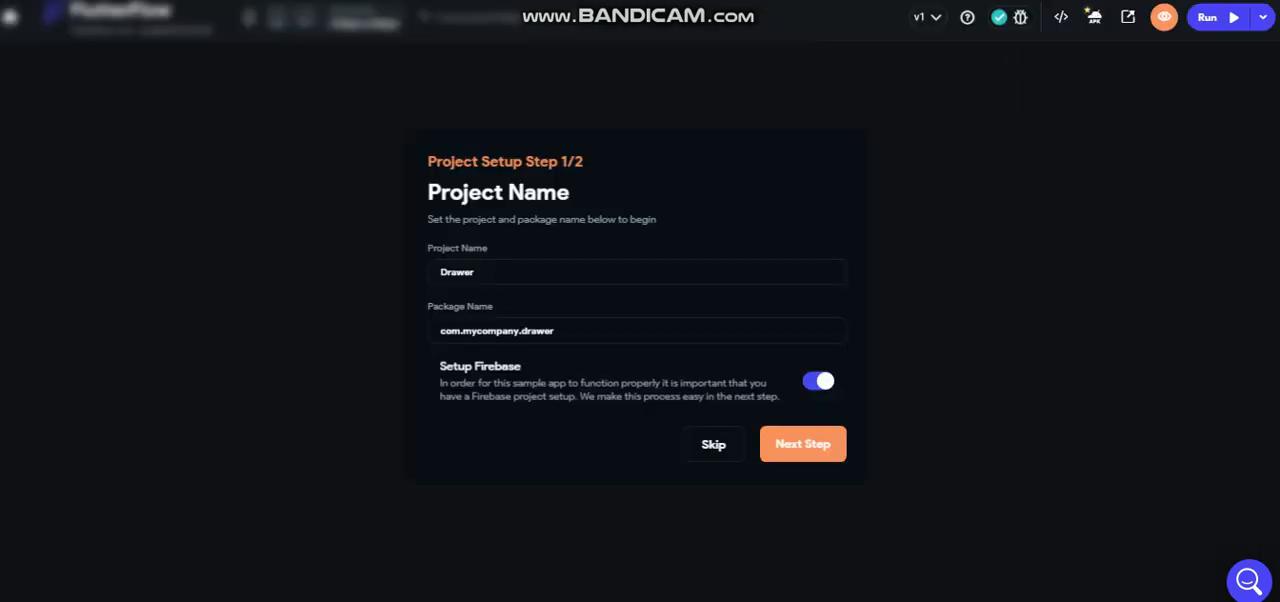
left_click(802, 444)
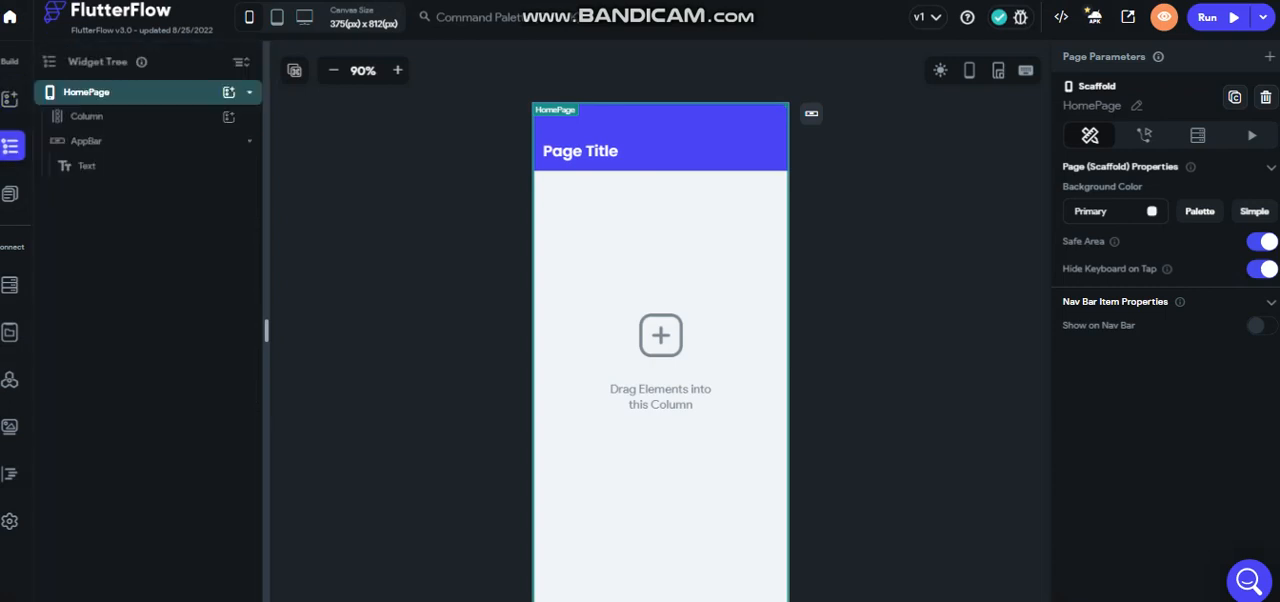
left_click(88, 116)
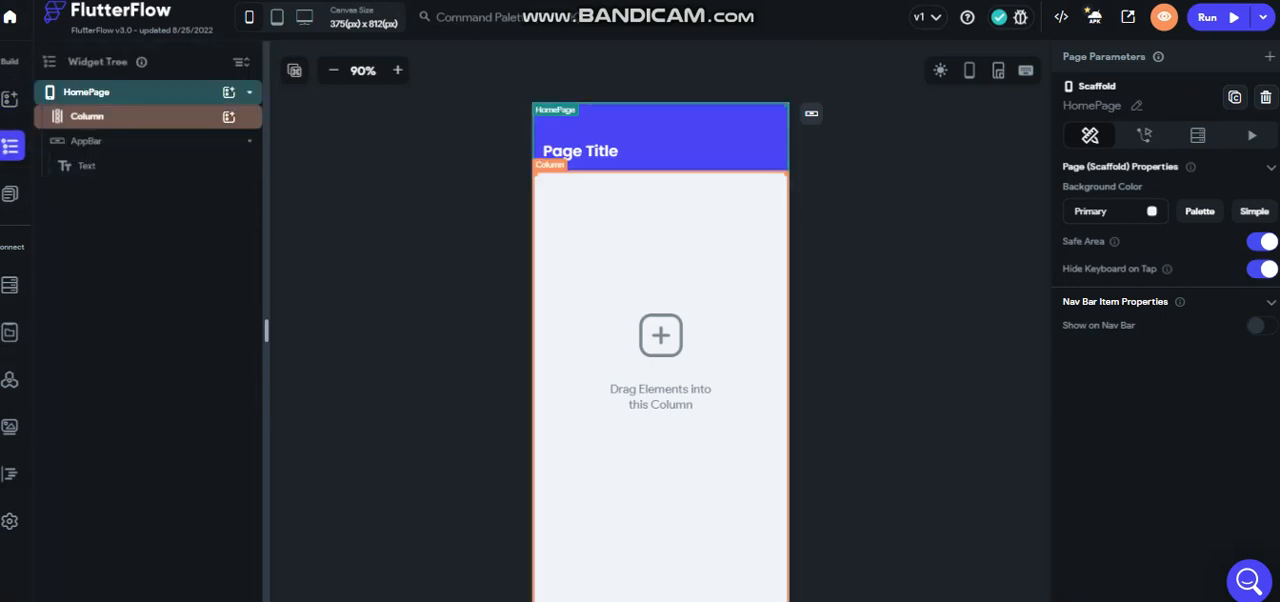
left_click(86, 92)
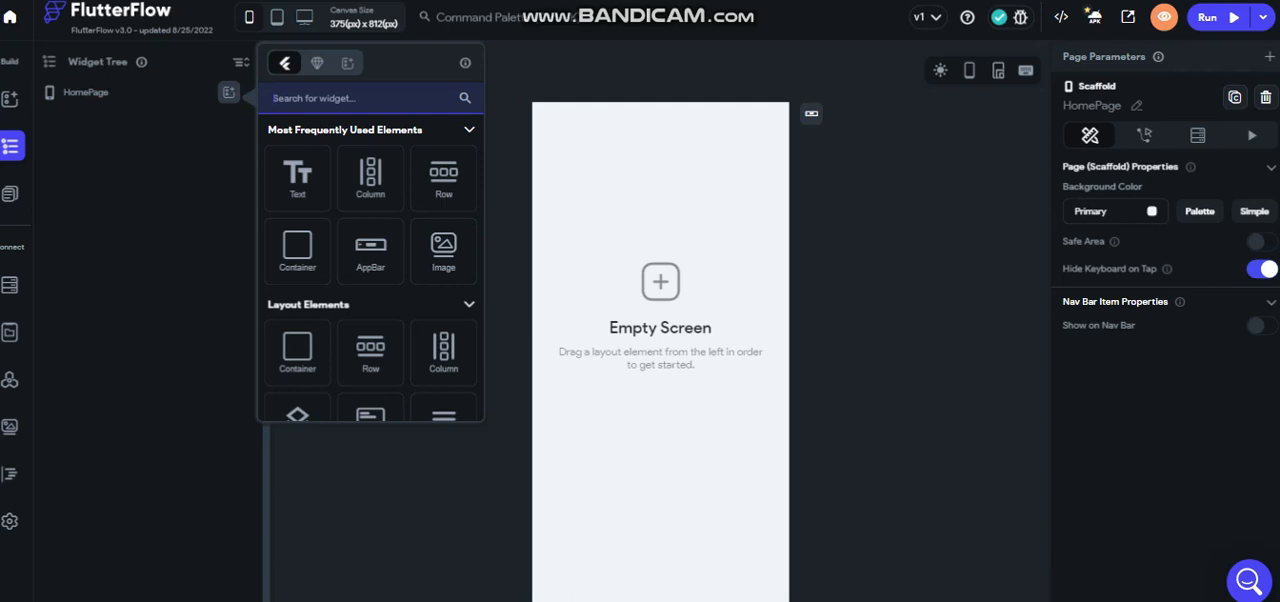
Step: Add a Drawer widget to HomePage and hide its preview so the empty page shows
type("drawe")
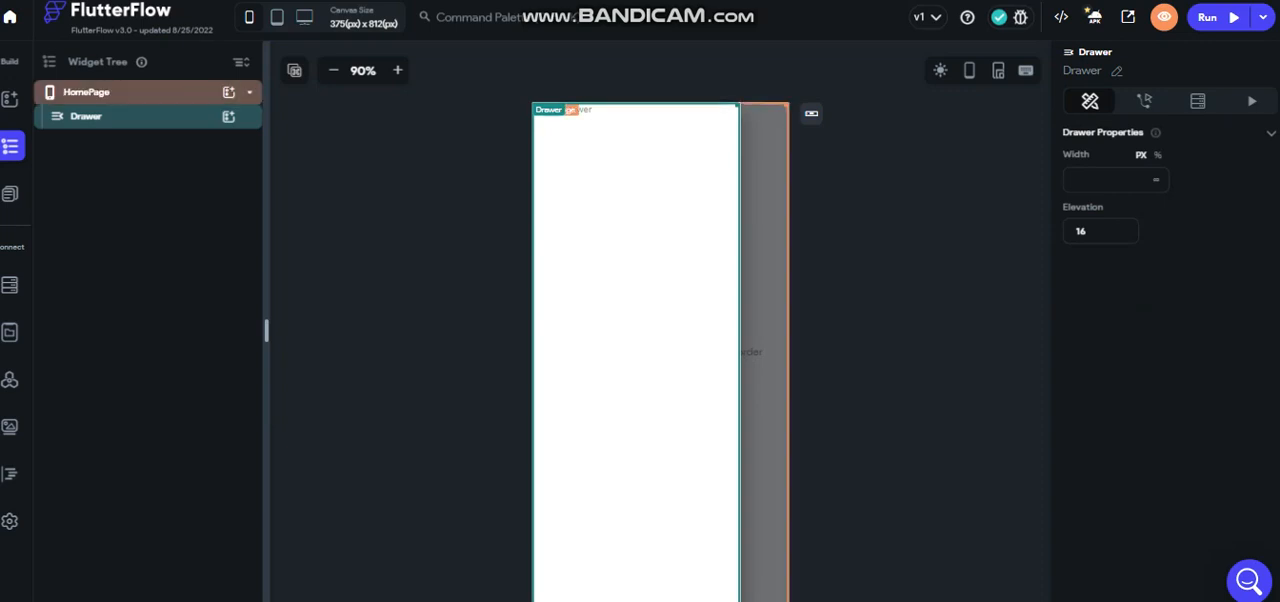
left_click(86, 92)
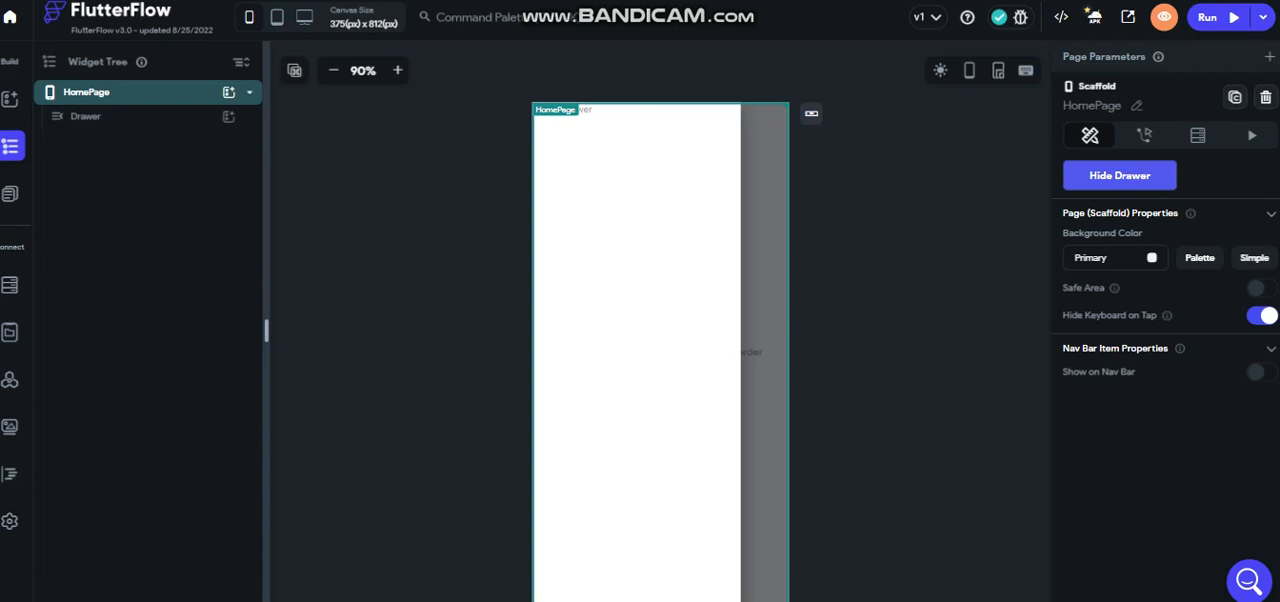
left_click(1118, 176)
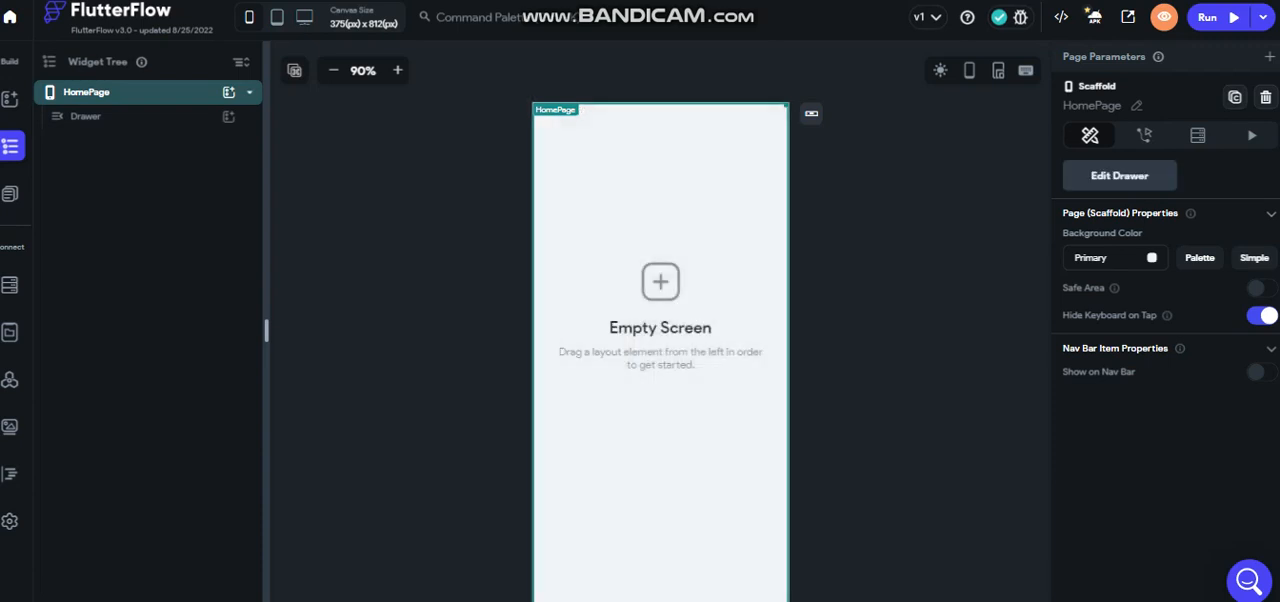
Step: Add an AppBar with a menu icon across the top of HomePage
left_click(86, 116)
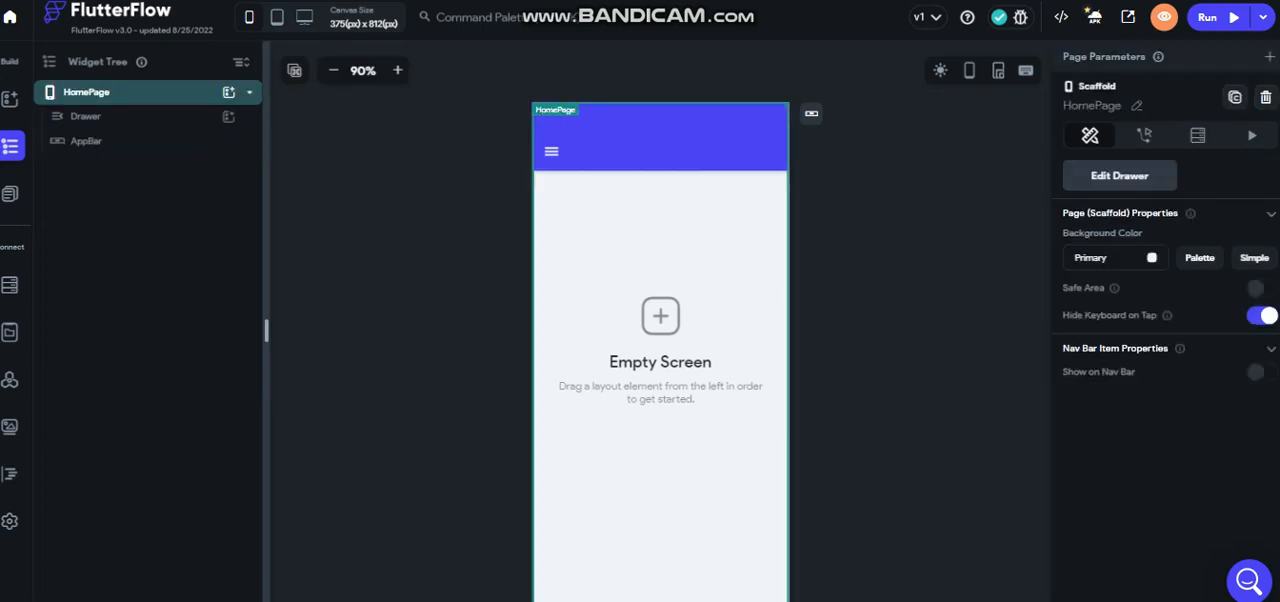
left_click(86, 116)
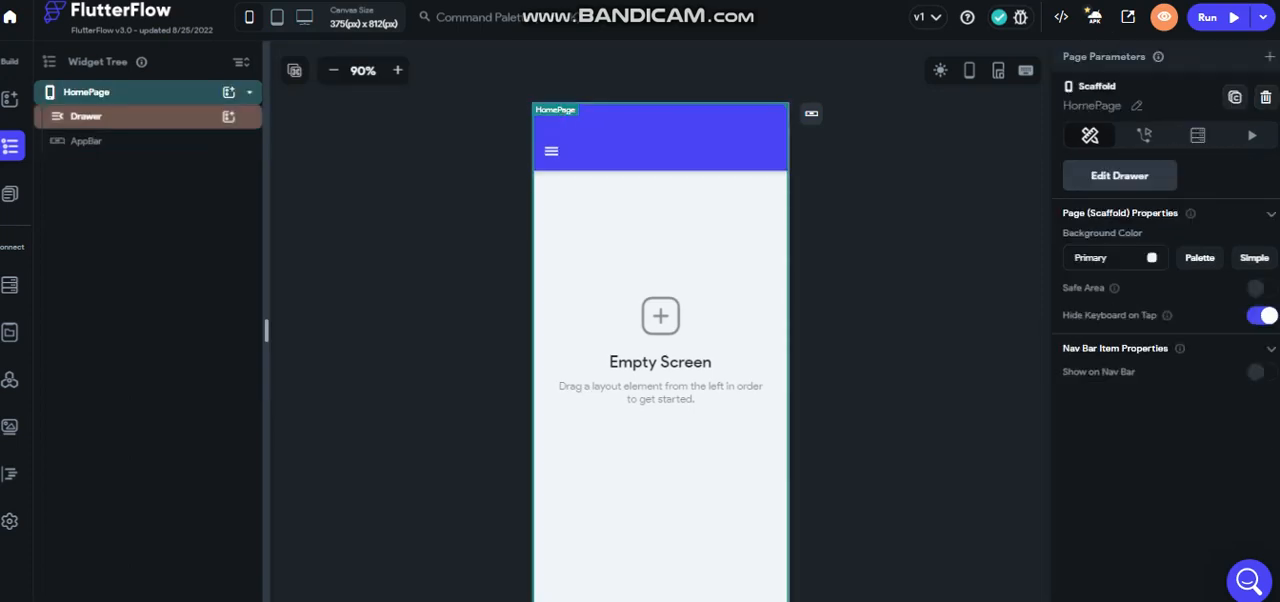
left_click(86, 140)
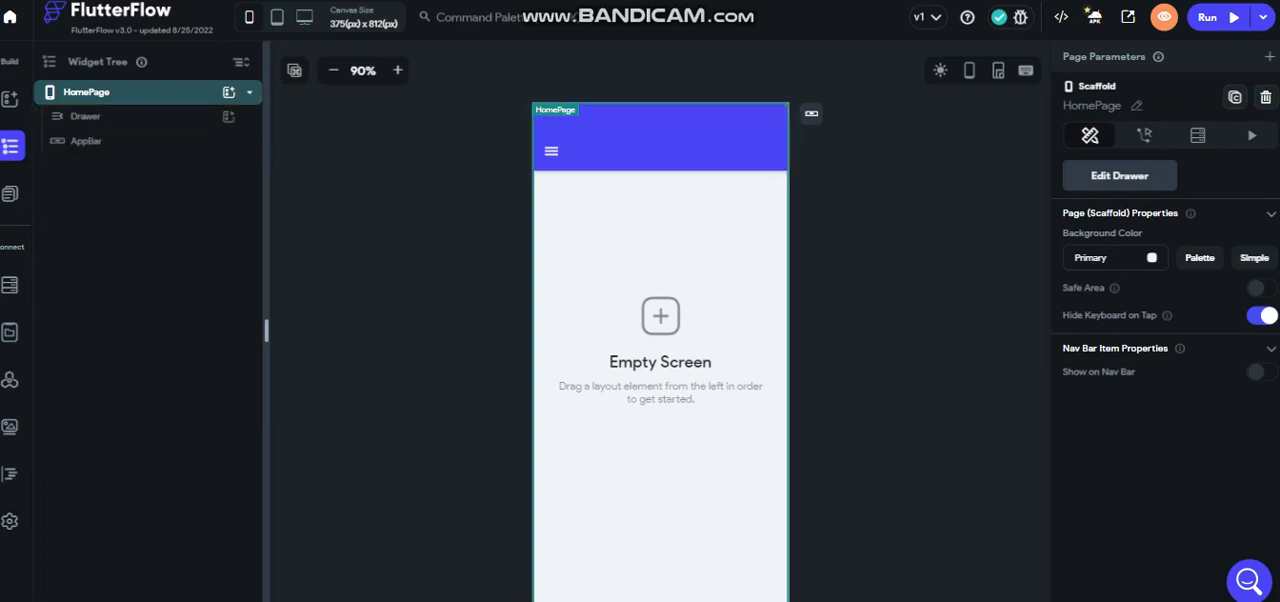
left_click(660, 140)
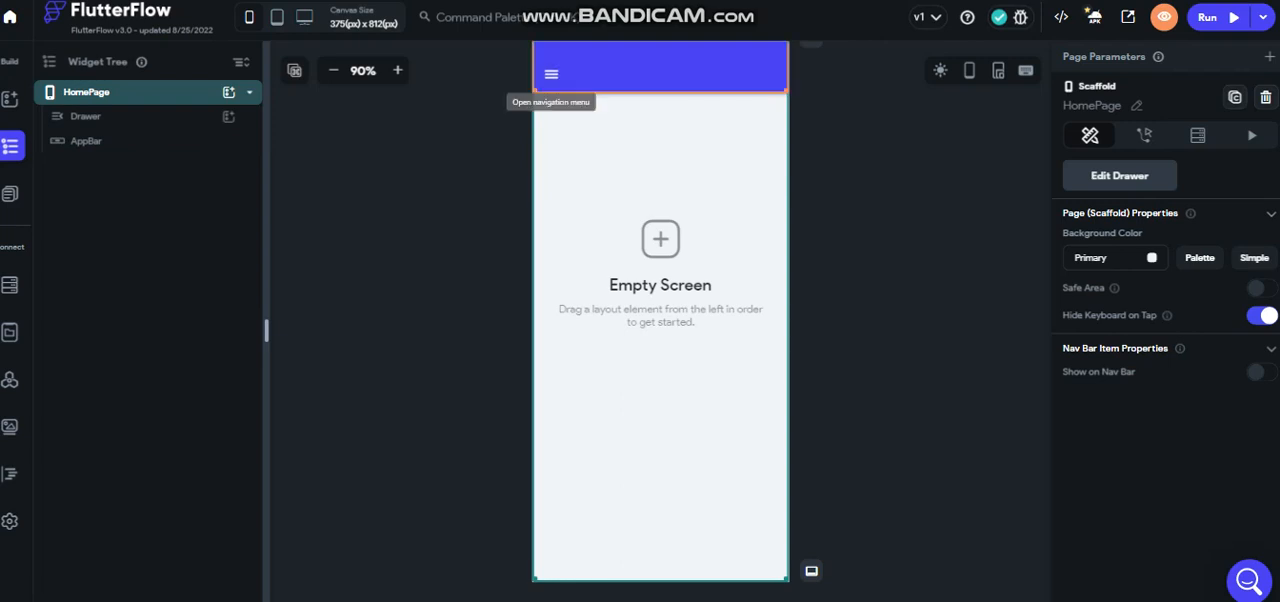
Step: Review the Drawer and HomePage properties, then show the drawer for editing
left_click(86, 116)
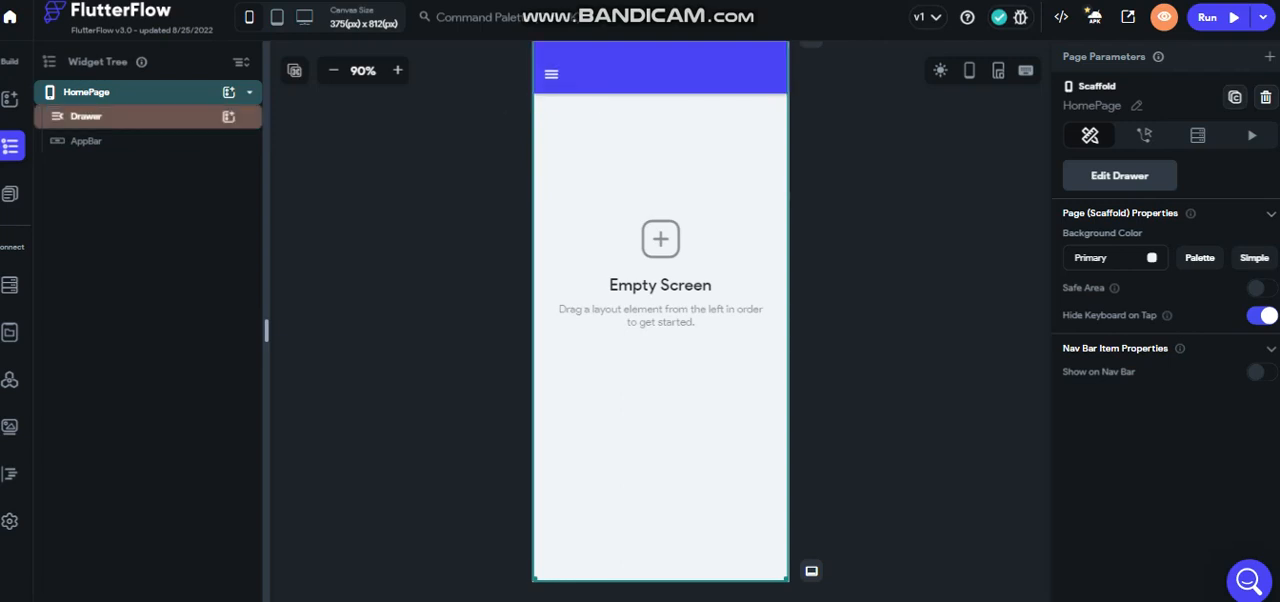
left_click(86, 116)
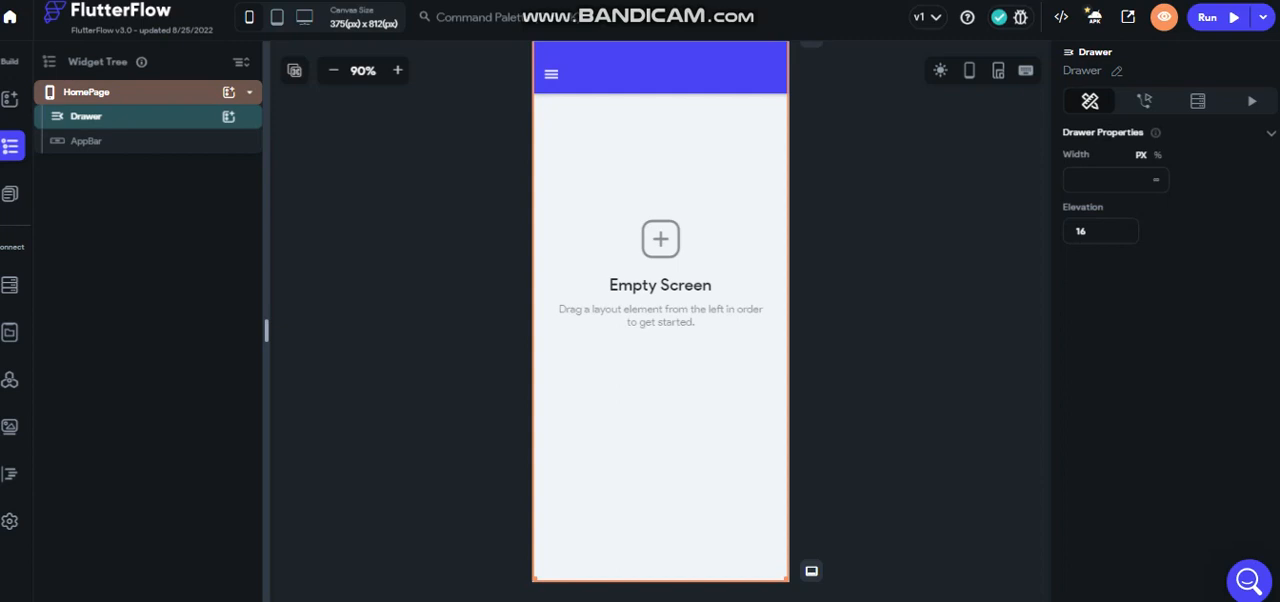
left_click(86, 92)
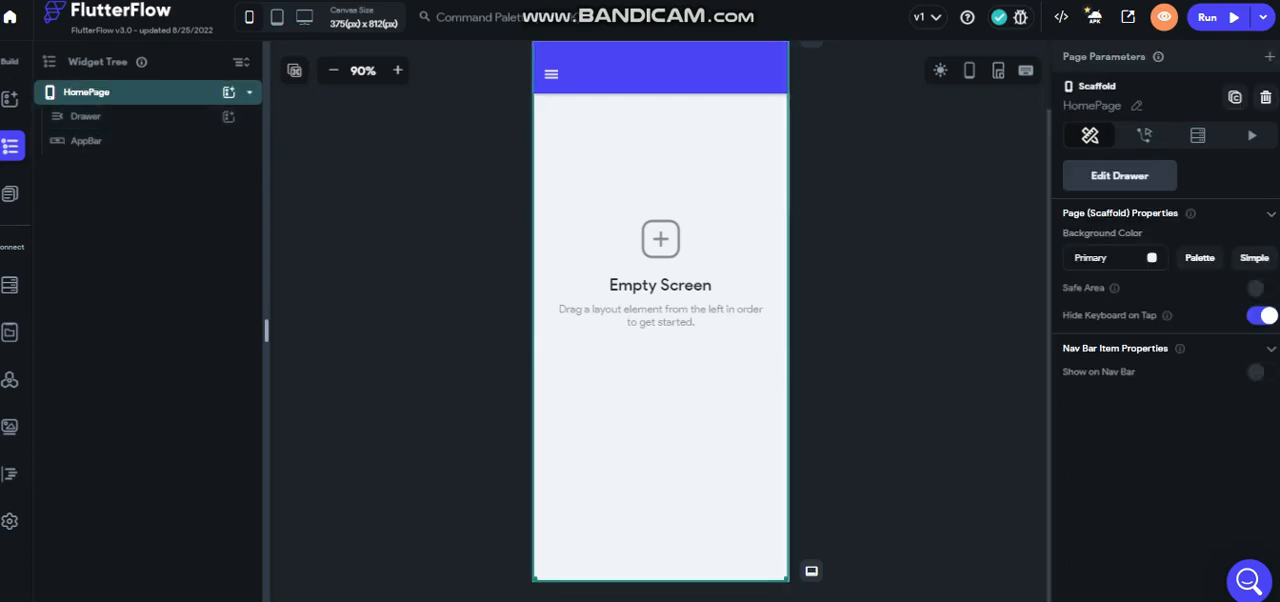
left_click(1118, 176)
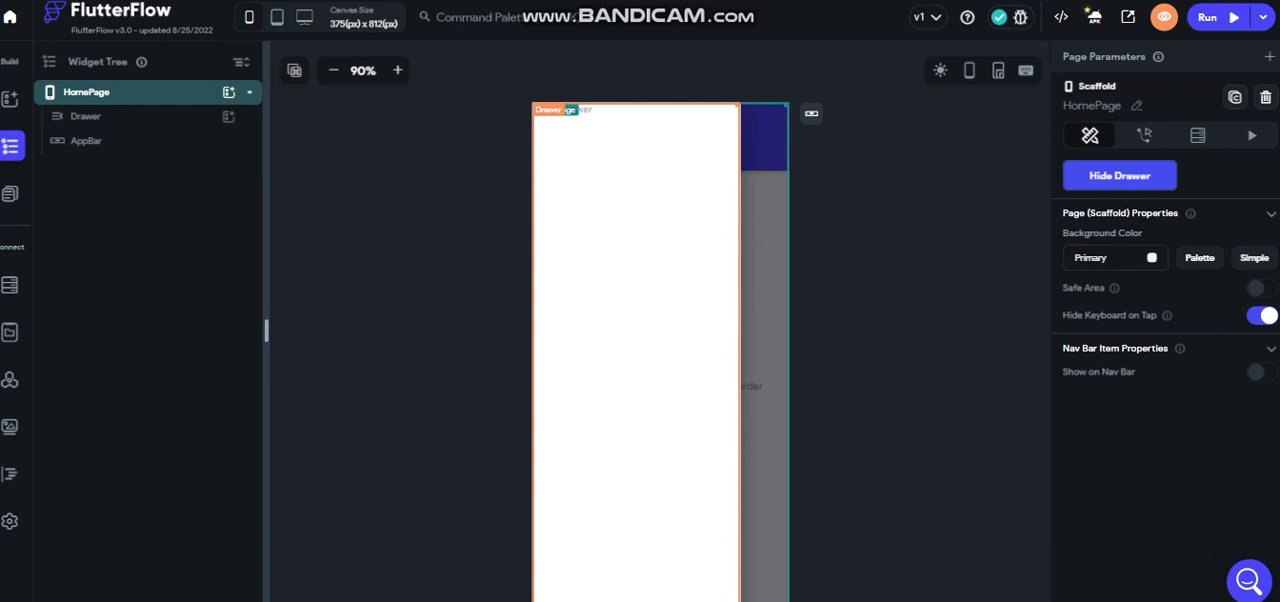
Step: Fill the Drawer with a padded Column containing a Row
left_click(86, 116)
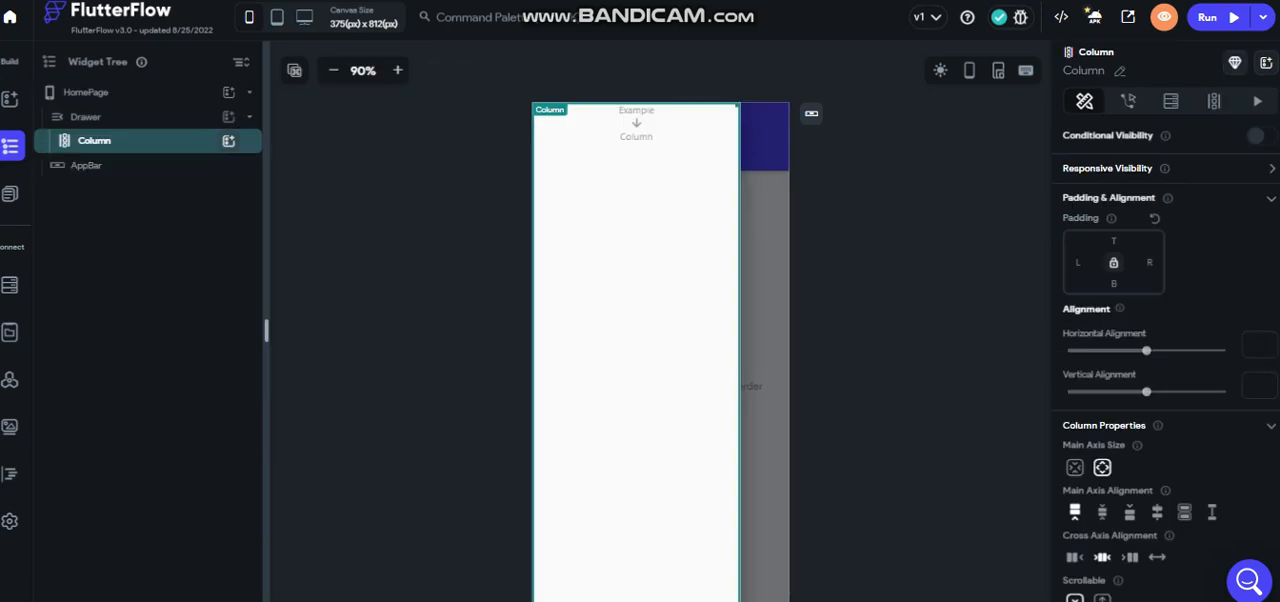
left_click(228, 140)
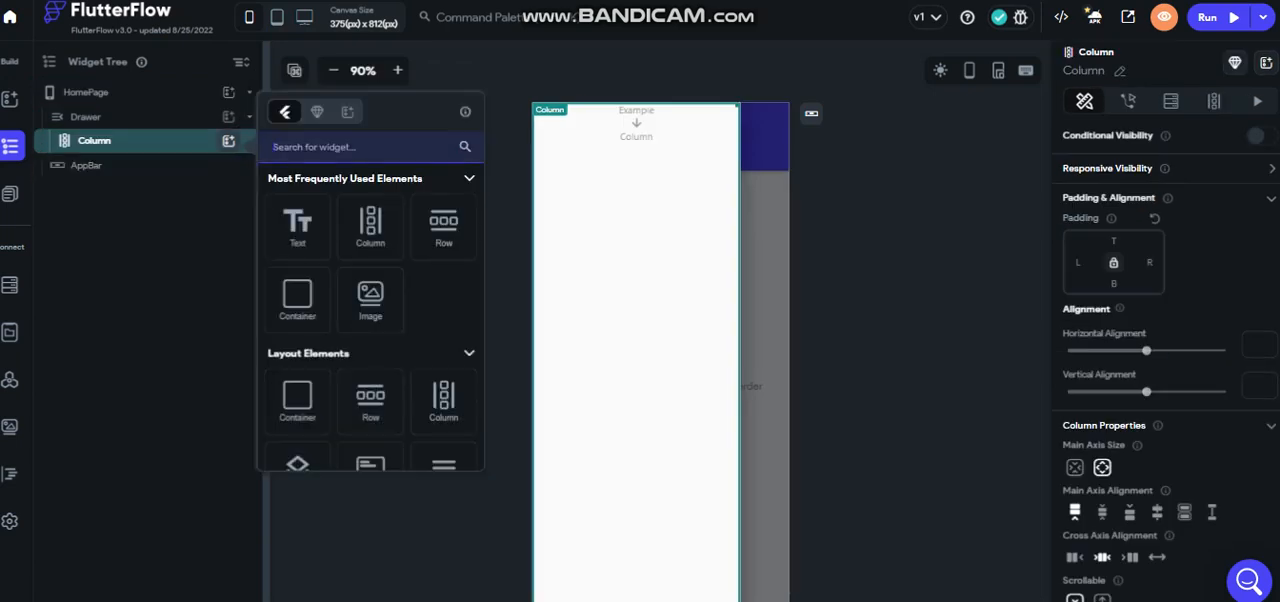
left_click(444, 228)
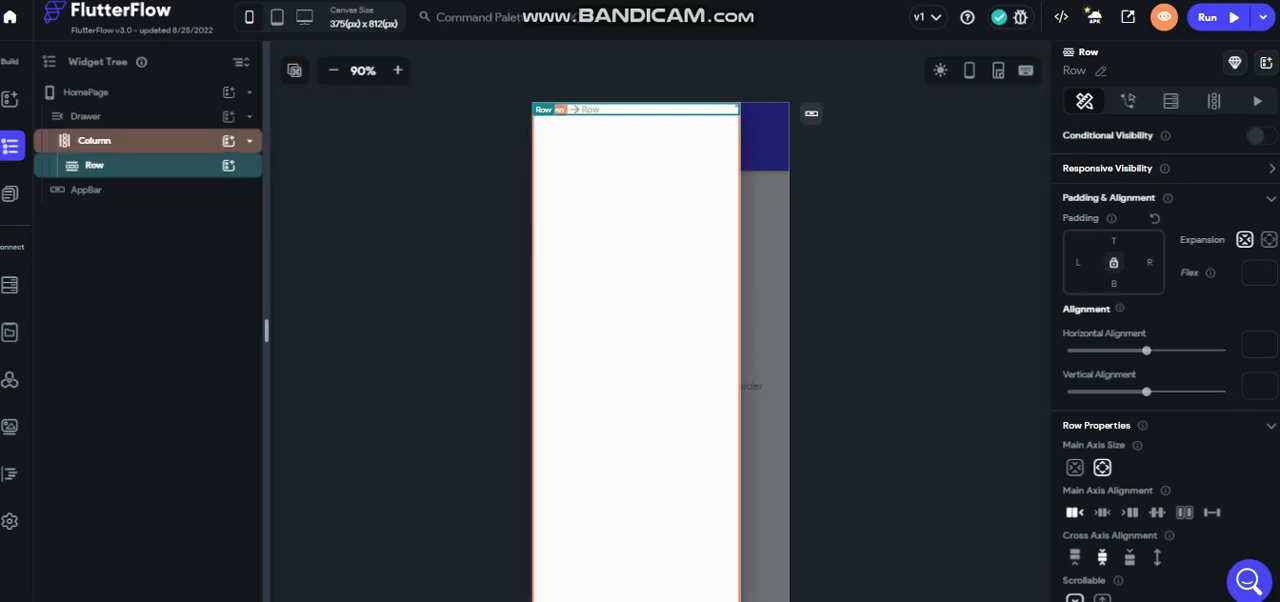
left_click(94, 140)
type("15")
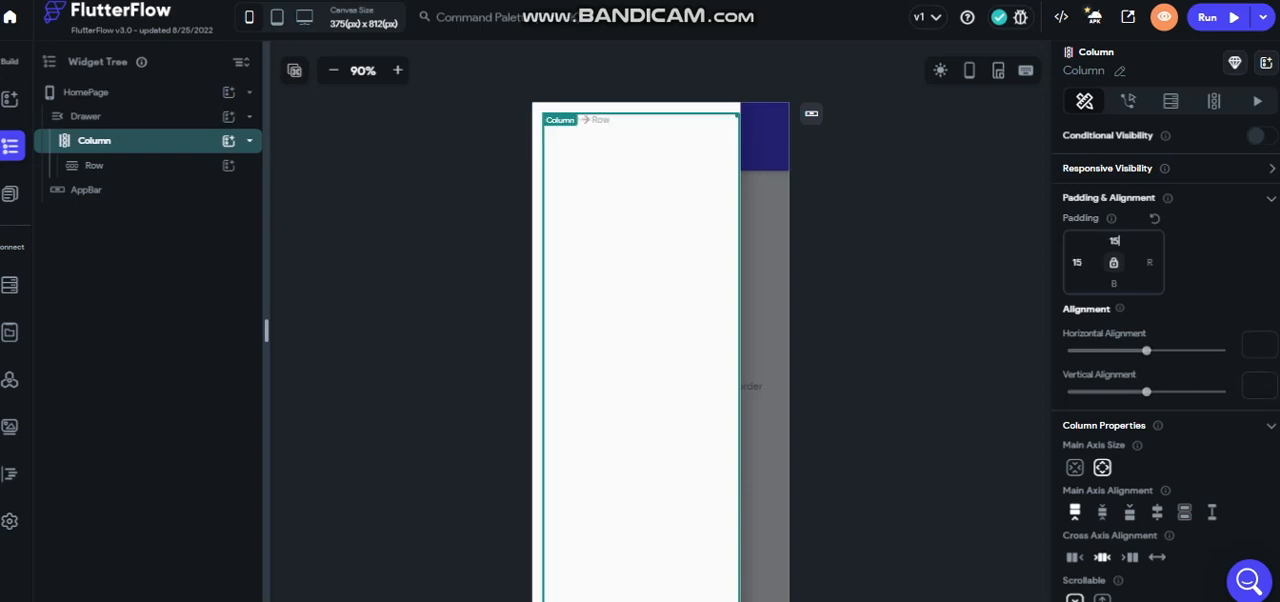
left_click(94, 164)
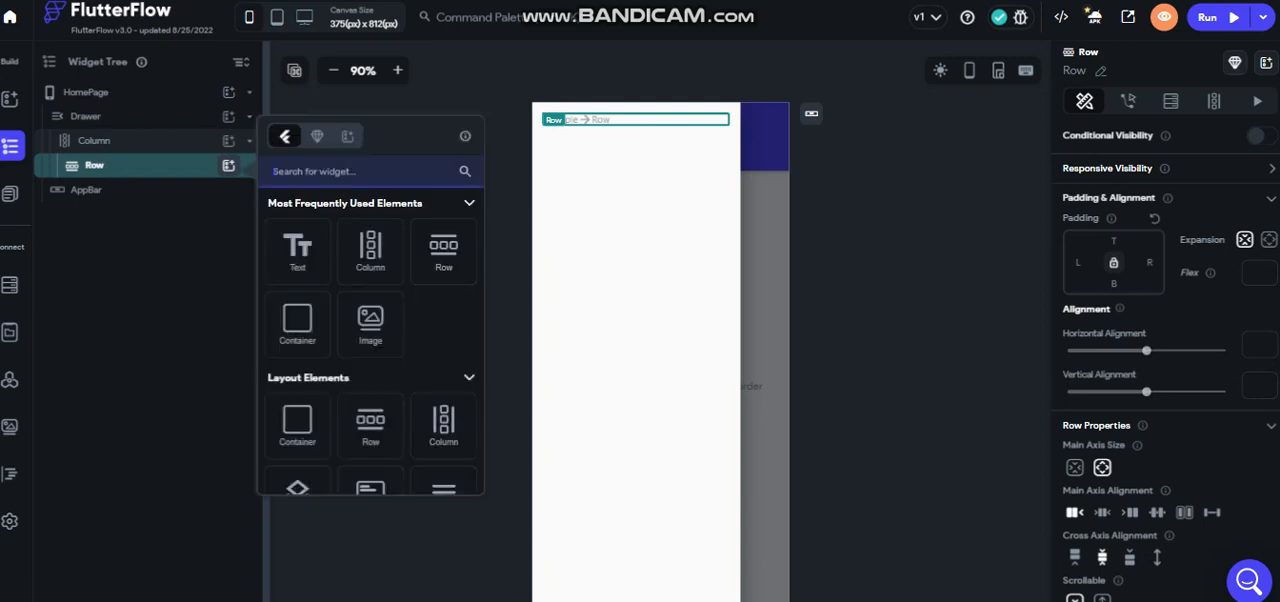
Step: Add a 'Hello World' Text and a network Image to the drawer Column
left_click(296, 252)
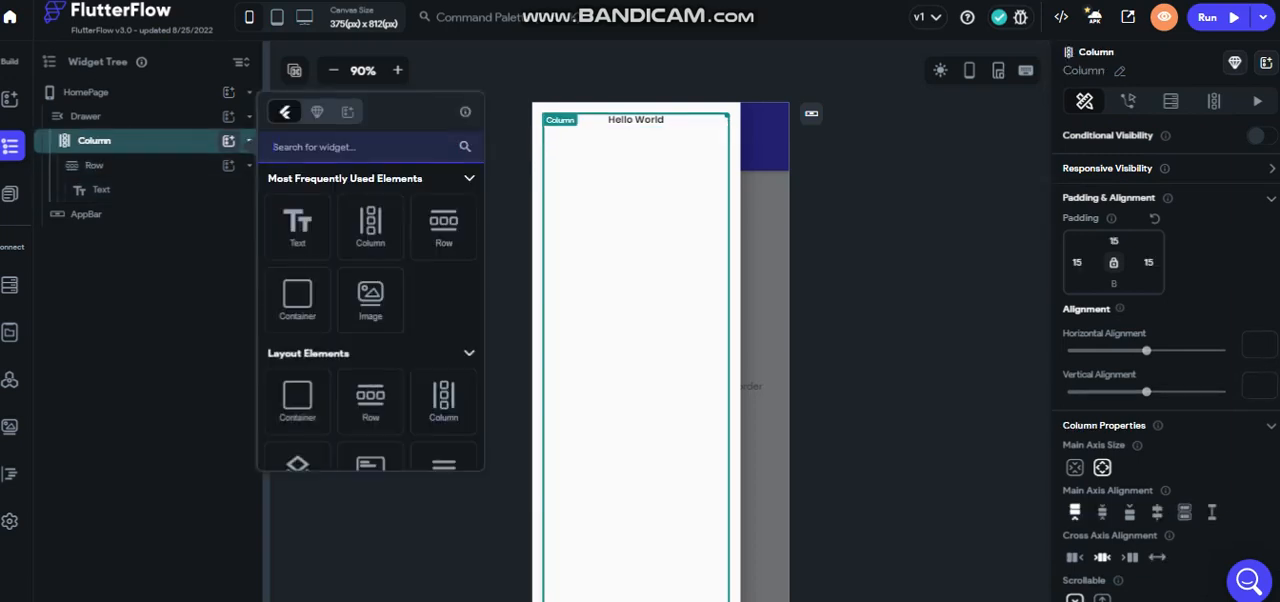
left_click(370, 300)
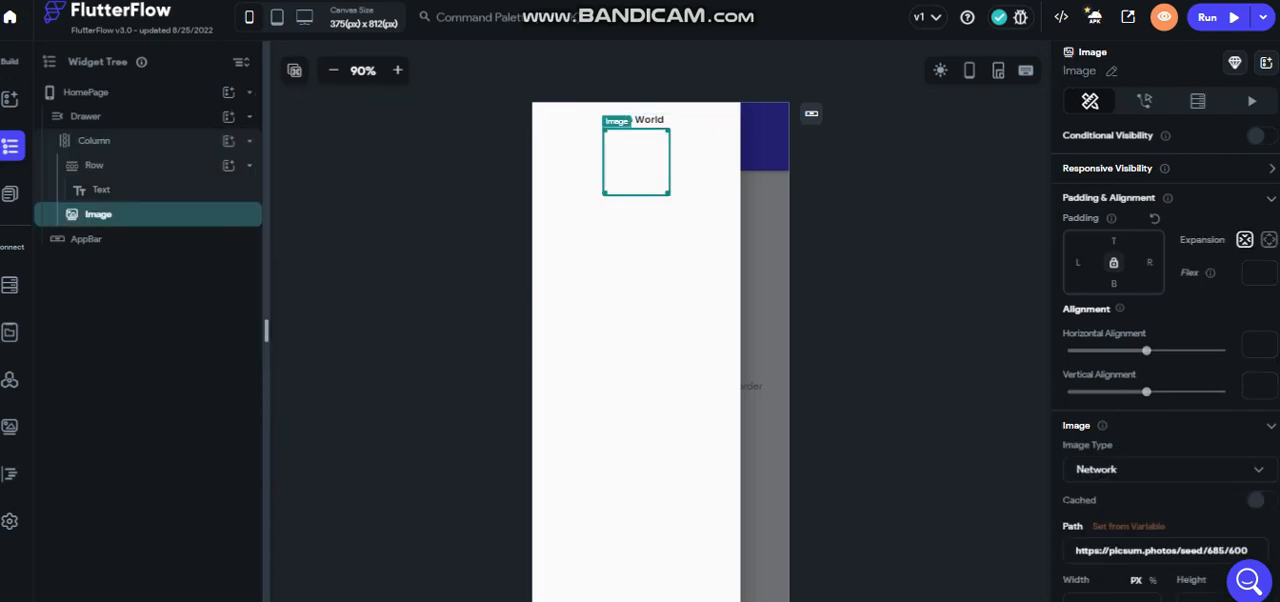
left_click(86, 92)
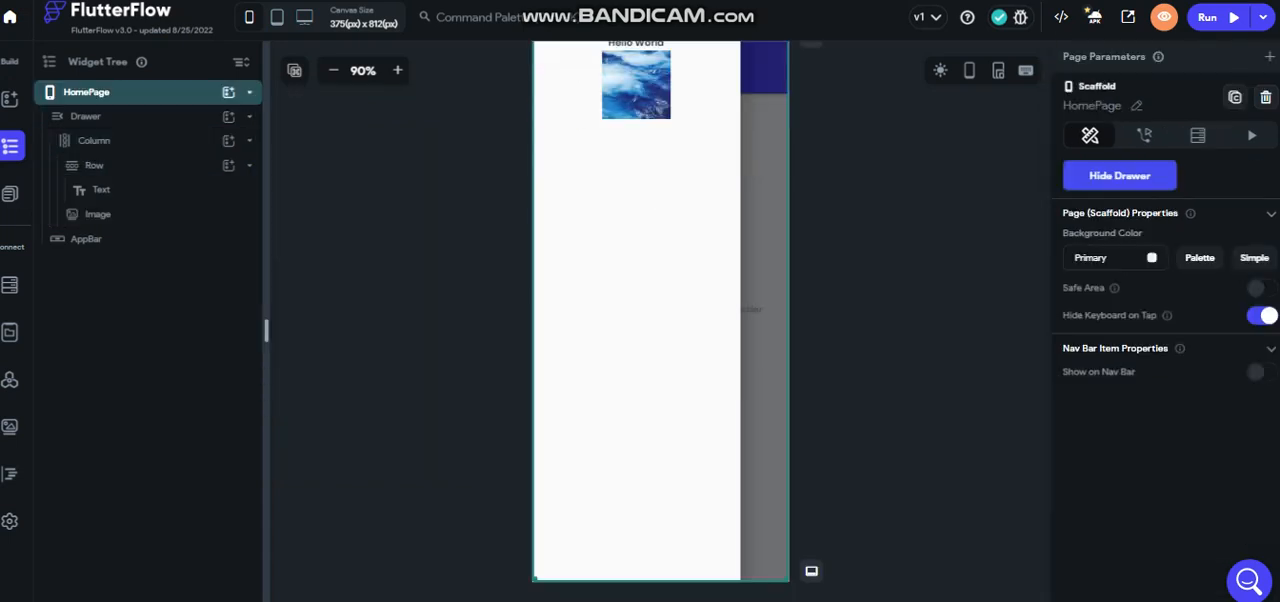
Step: Remove the Drawer and AppBar, leaving HomePage with only a new empty Column
left_click(332, 70)
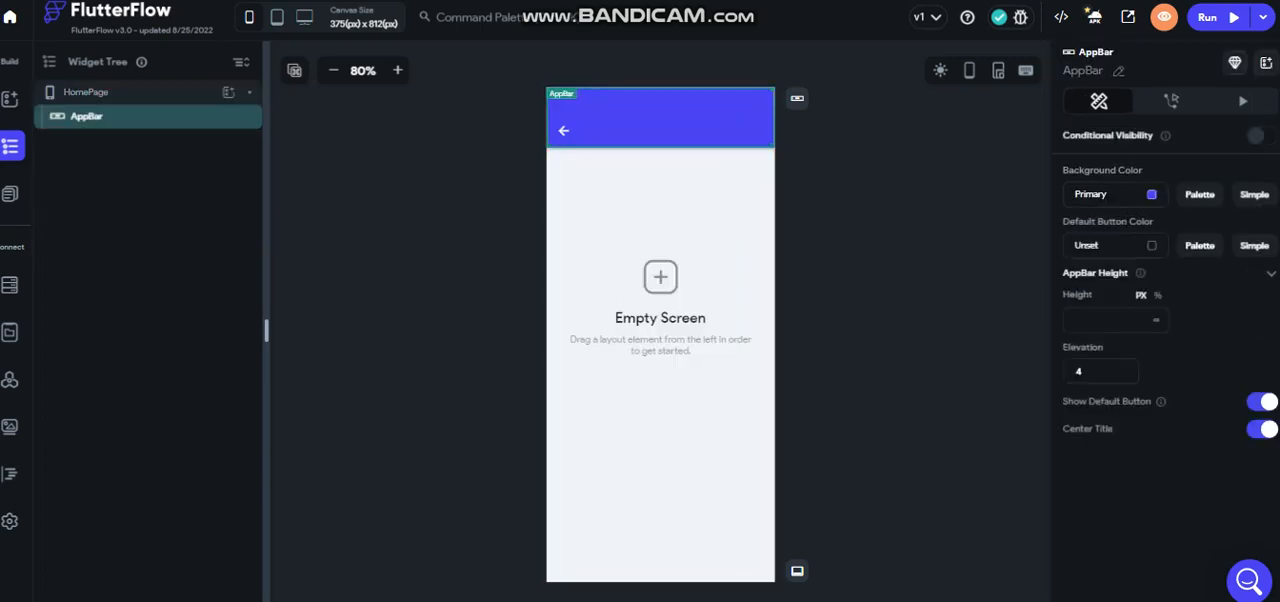
left_click(86, 92)
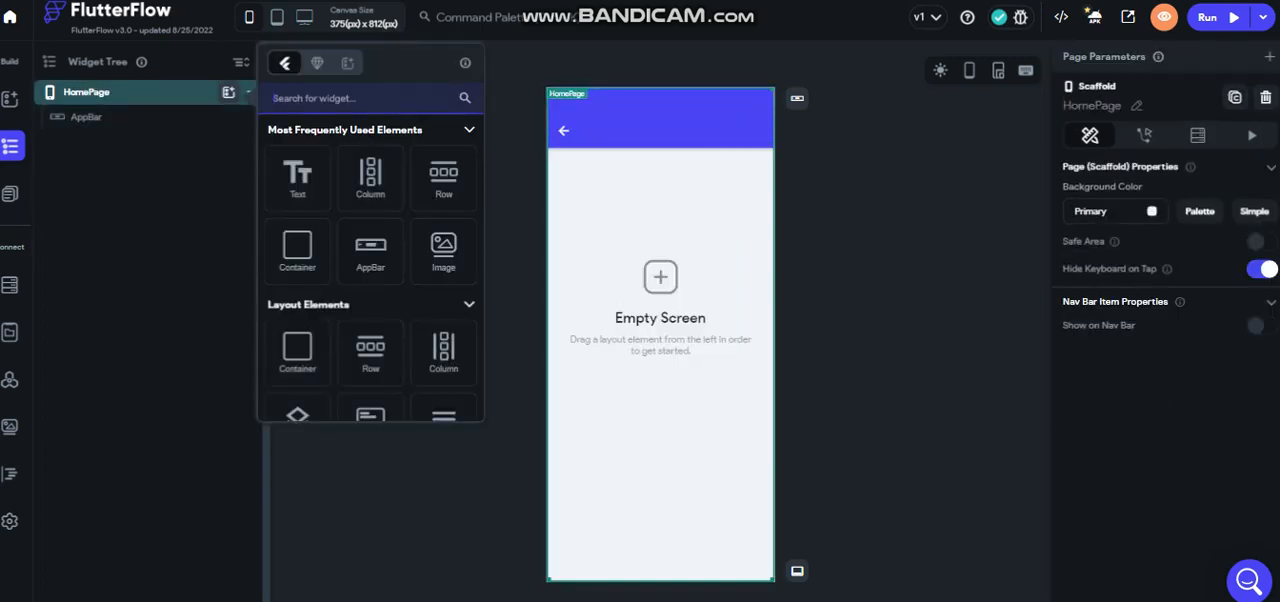
type("fdrai")
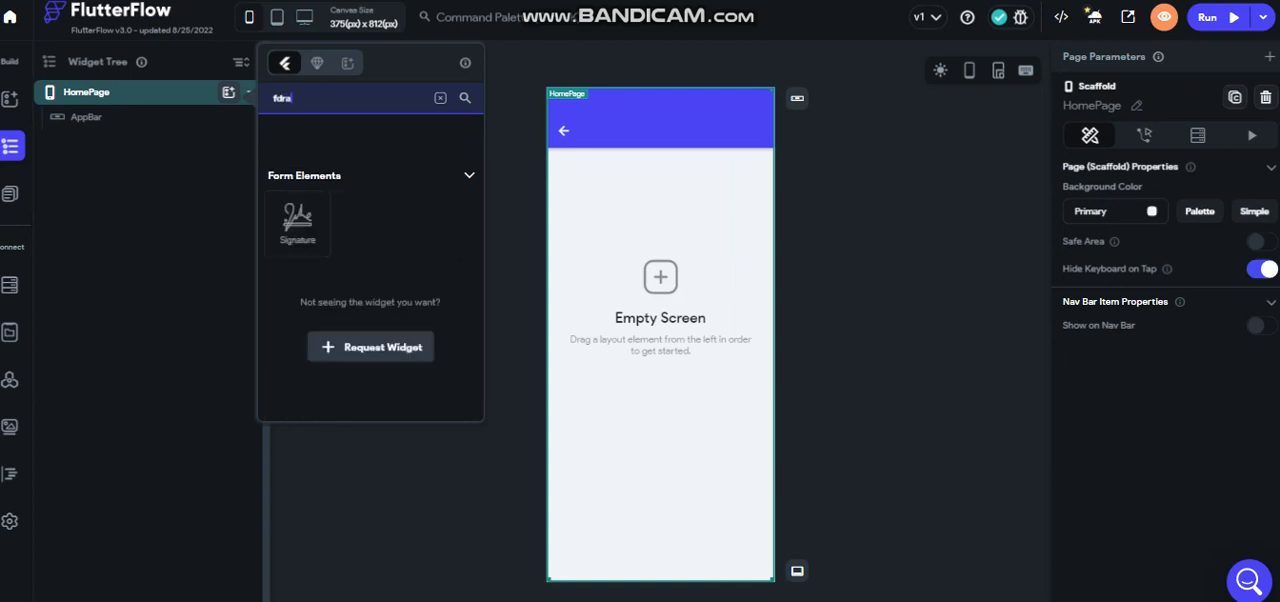
type("drw")
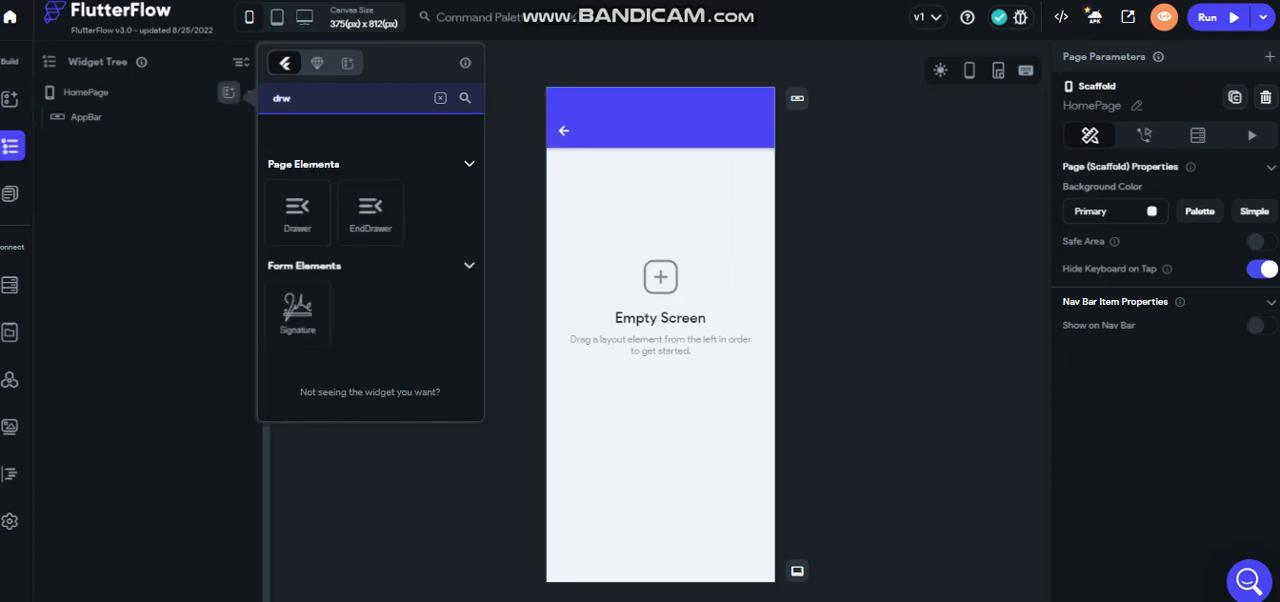
left_click(370, 212)
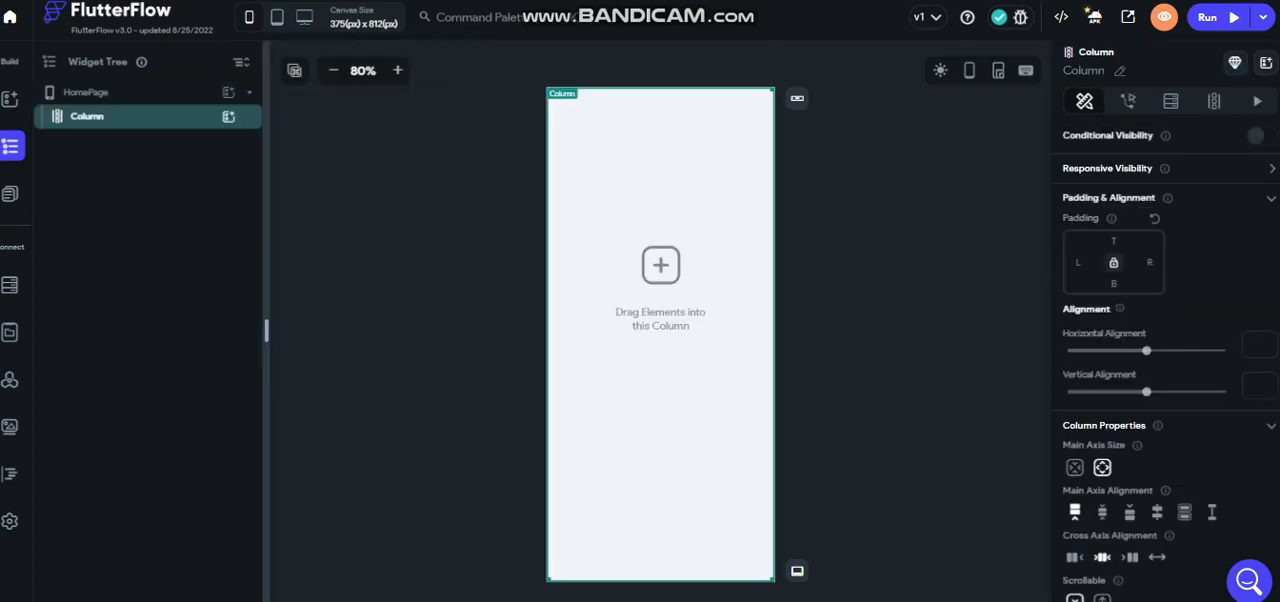
Step: Nest a Column holding a 100-high Container inside the page Column
left_click(228, 116)
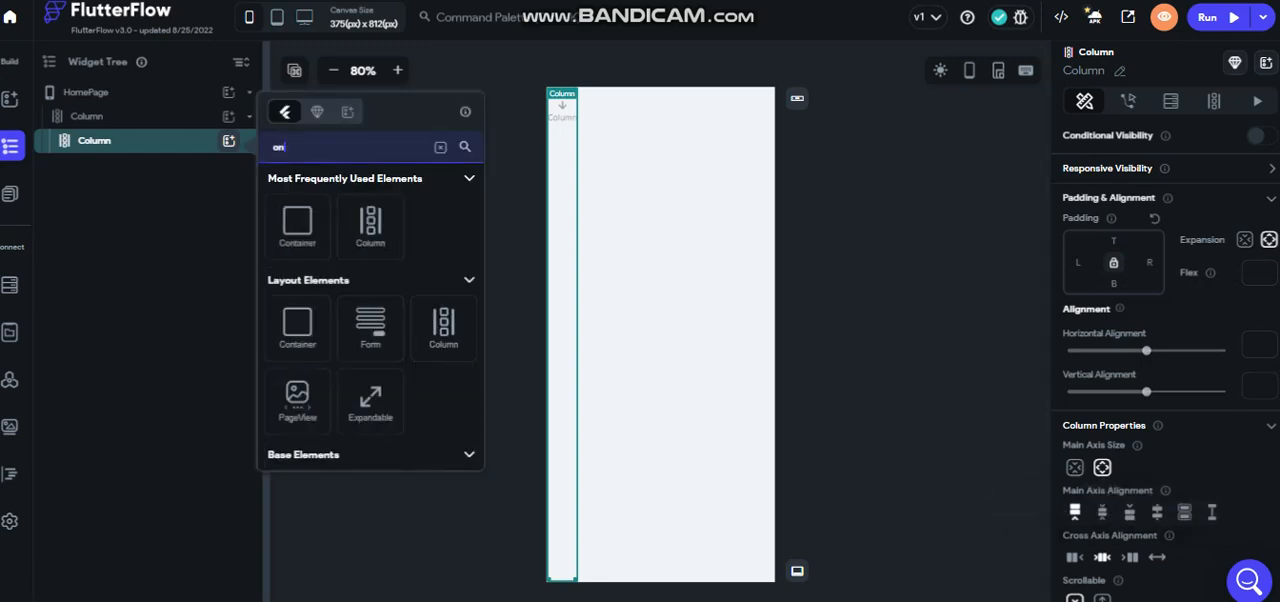
left_click(296, 228)
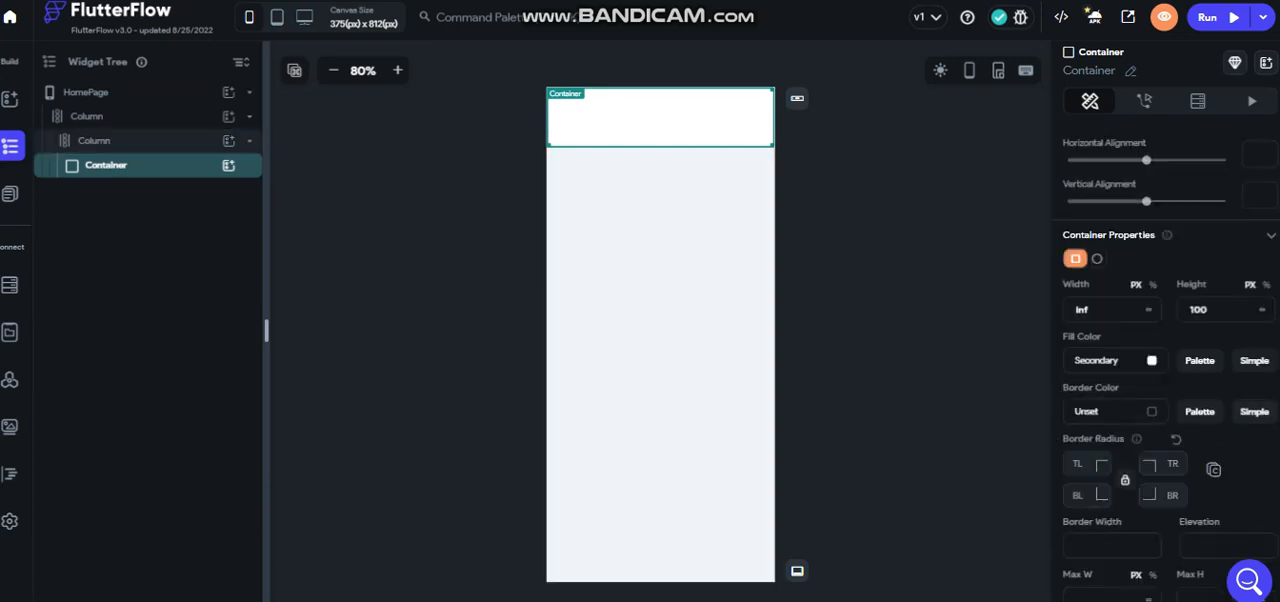
scroll("down", 3)
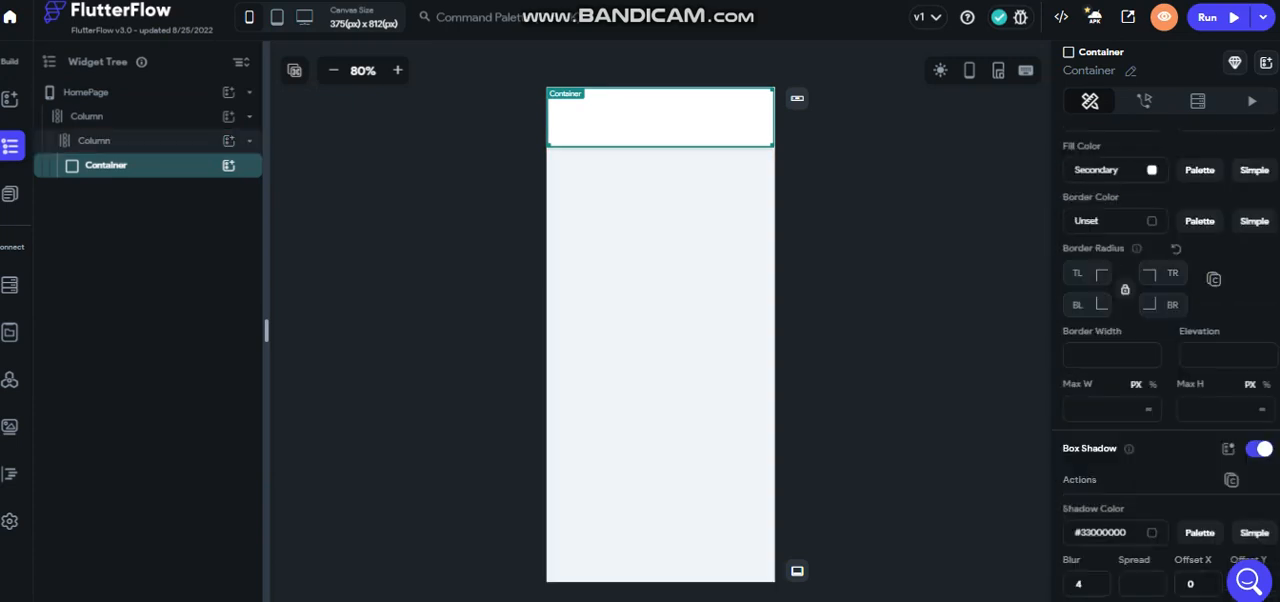
scroll("down", 3)
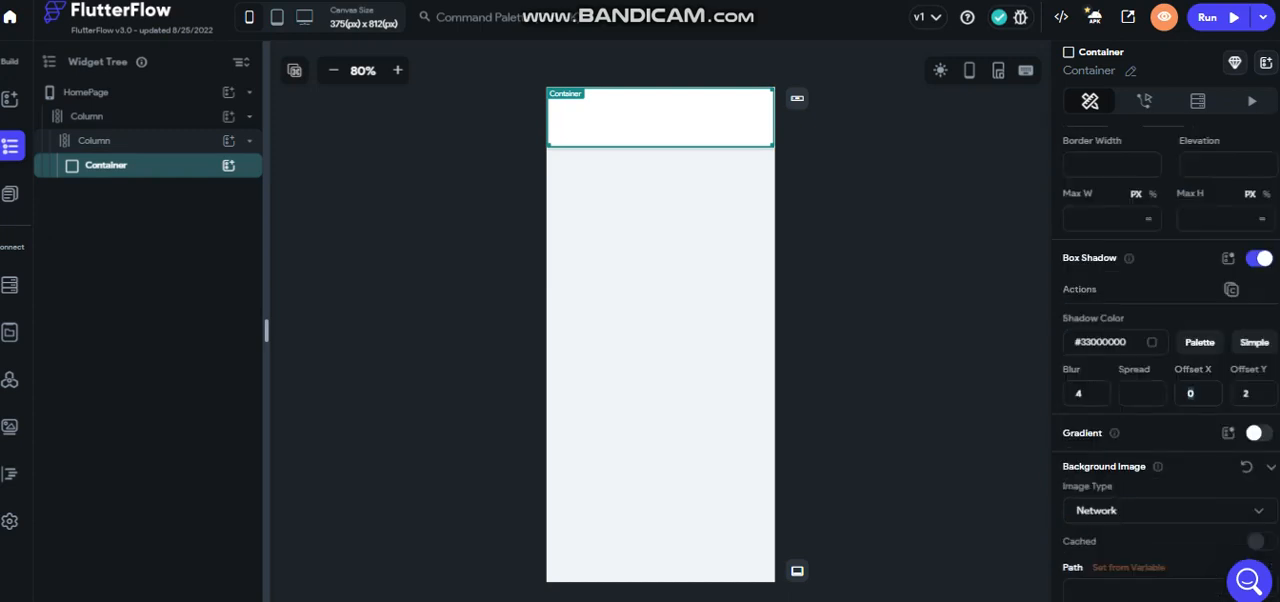
Step: Place a Row with a network Image inside the Container
left_click(86, 92)
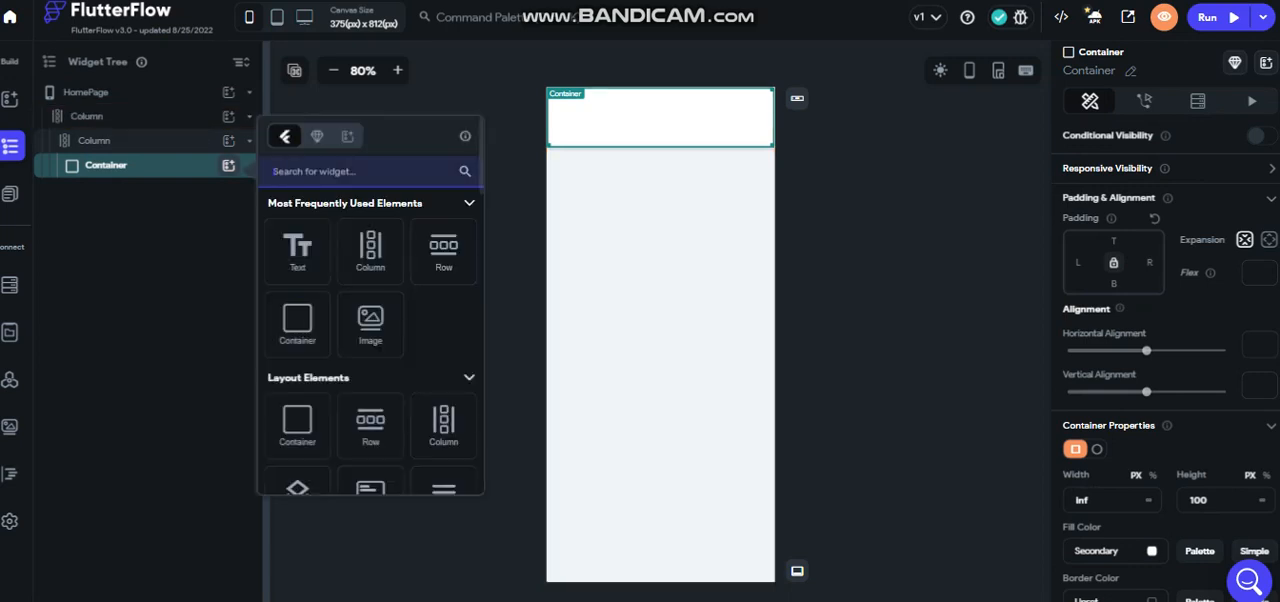
left_click(444, 250)
type("Imag")
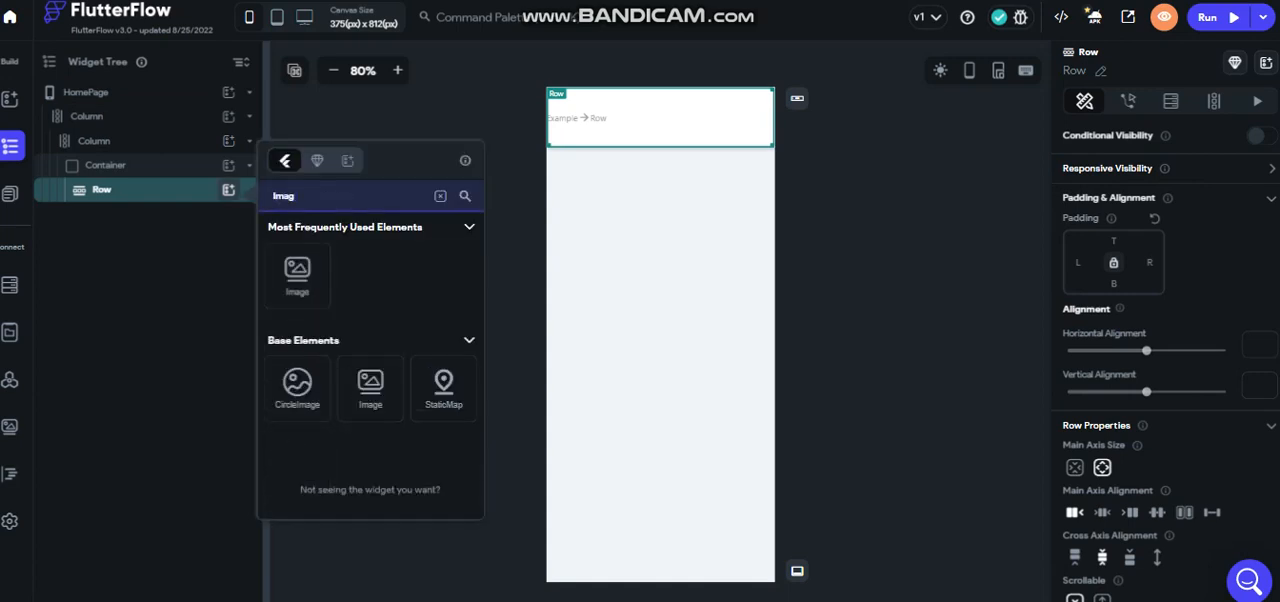
left_click(296, 276)
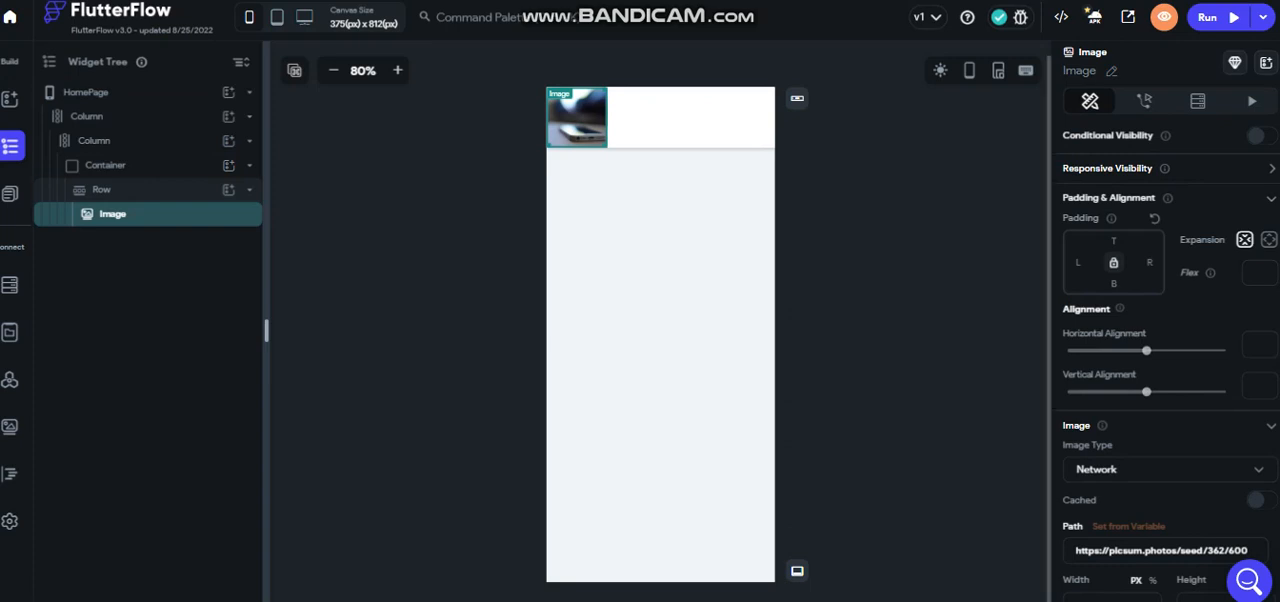
Step: Add an Icon on each side of the Image with Main Axis Alignment Space Between
left_click(1268, 240)
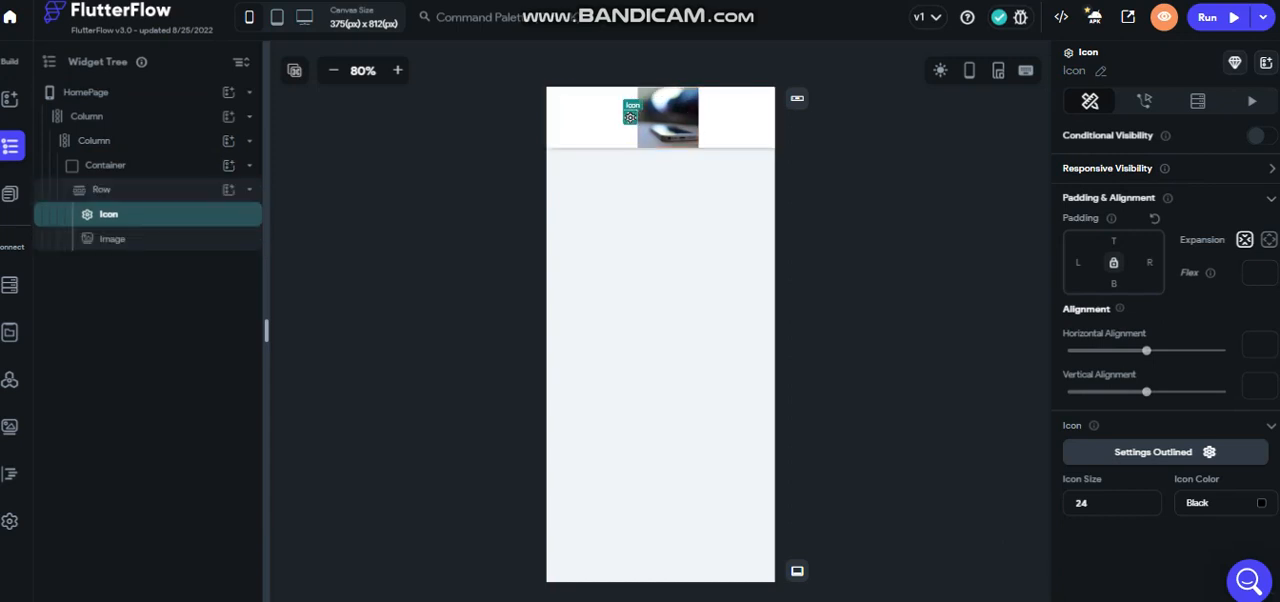
left_click(100, 188)
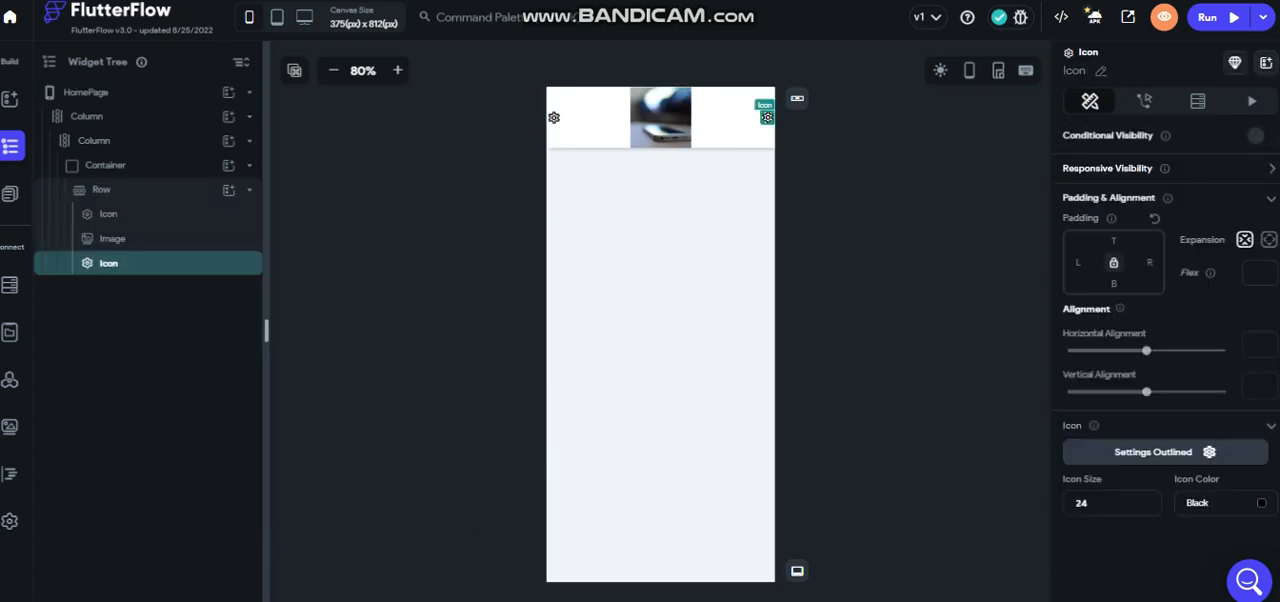
left_click(100, 188)
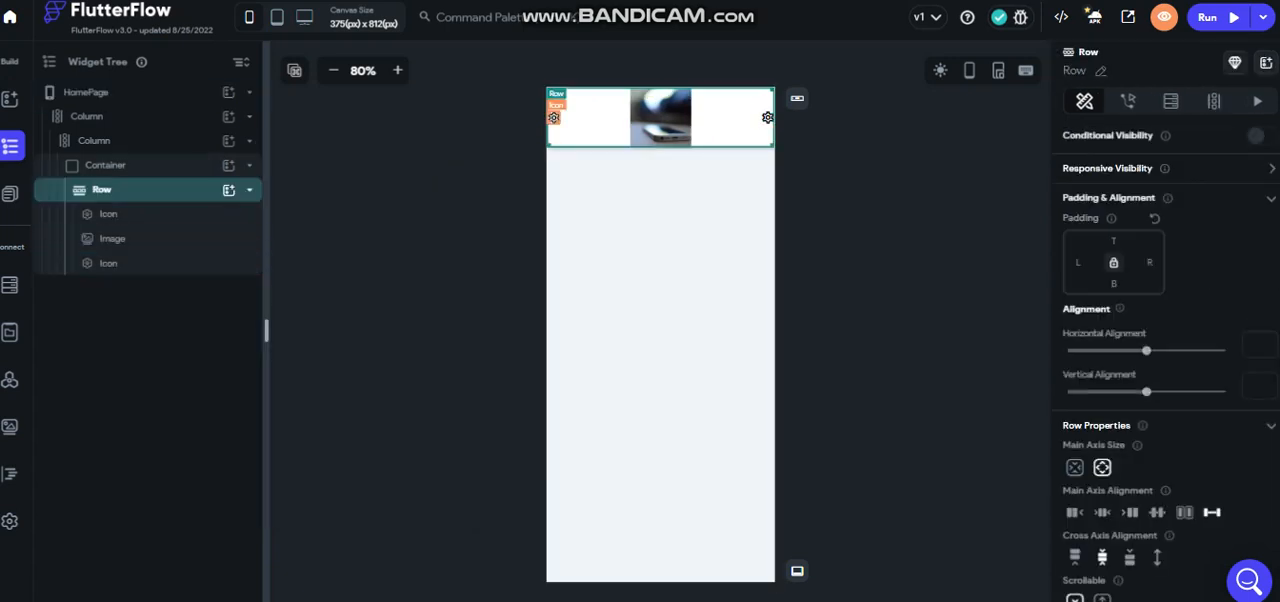
left_click(108, 212)
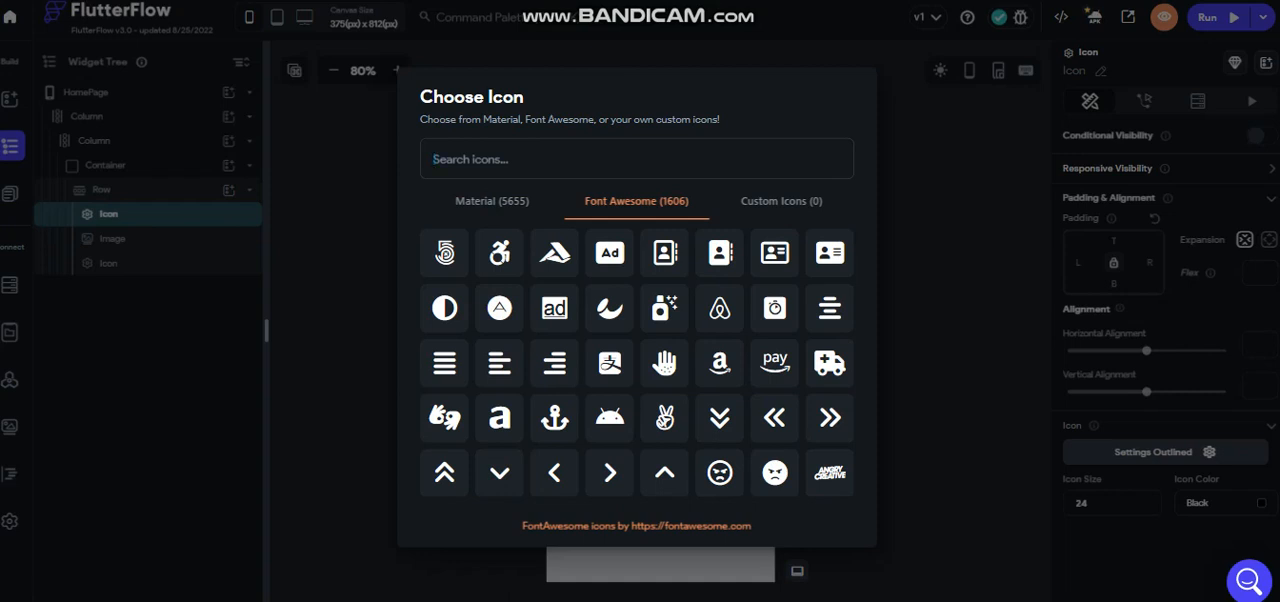
Step: Search the Material icons for 'menu' and set the first header icon to Menu
type("lin")
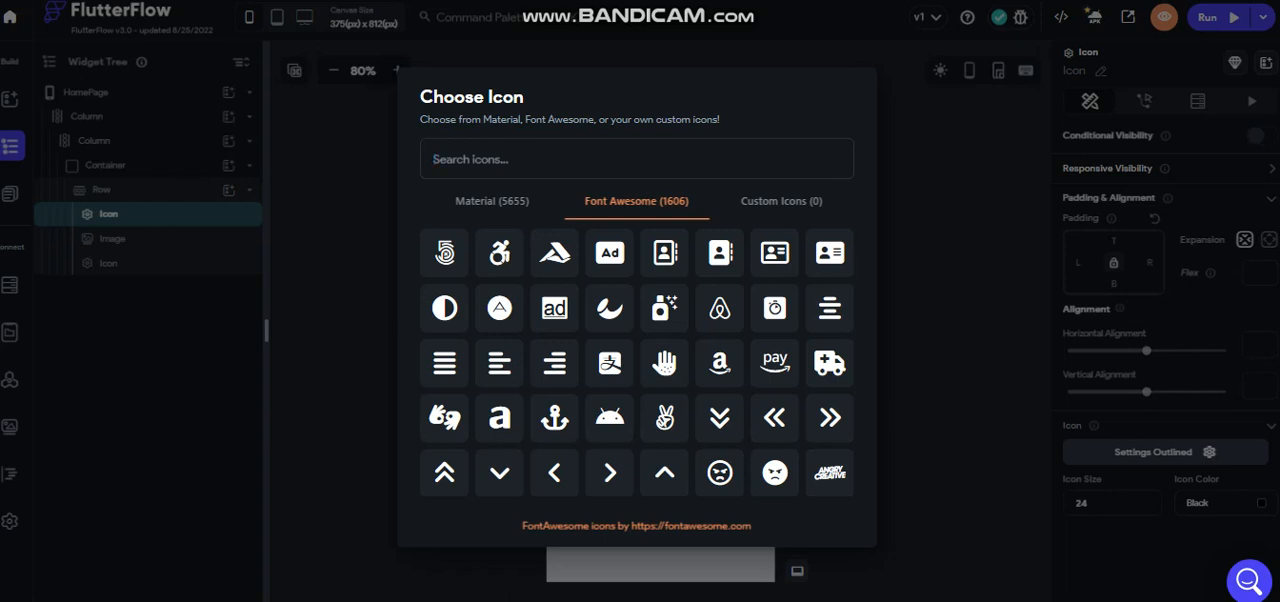
type("lines")
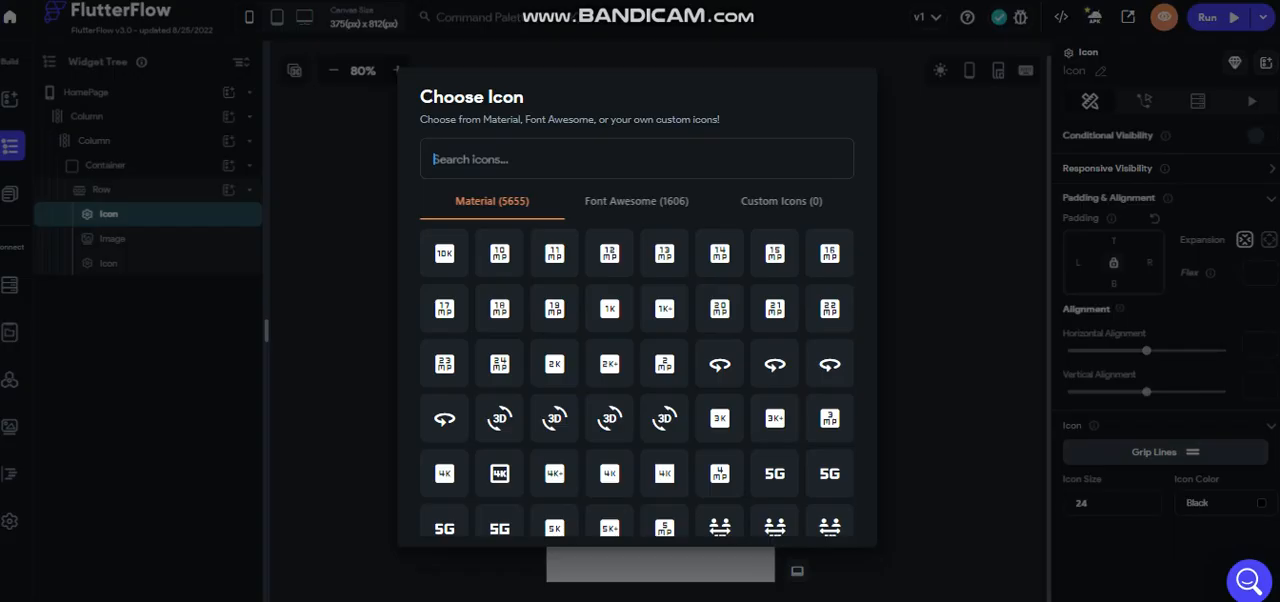
type("m")
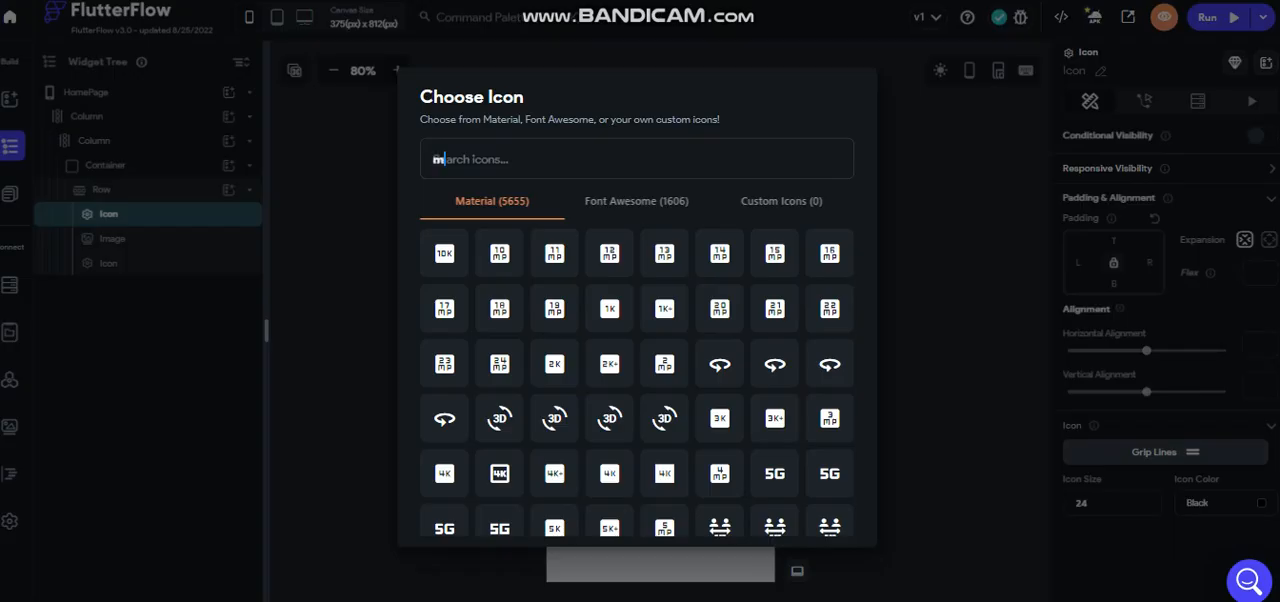
type("menu")
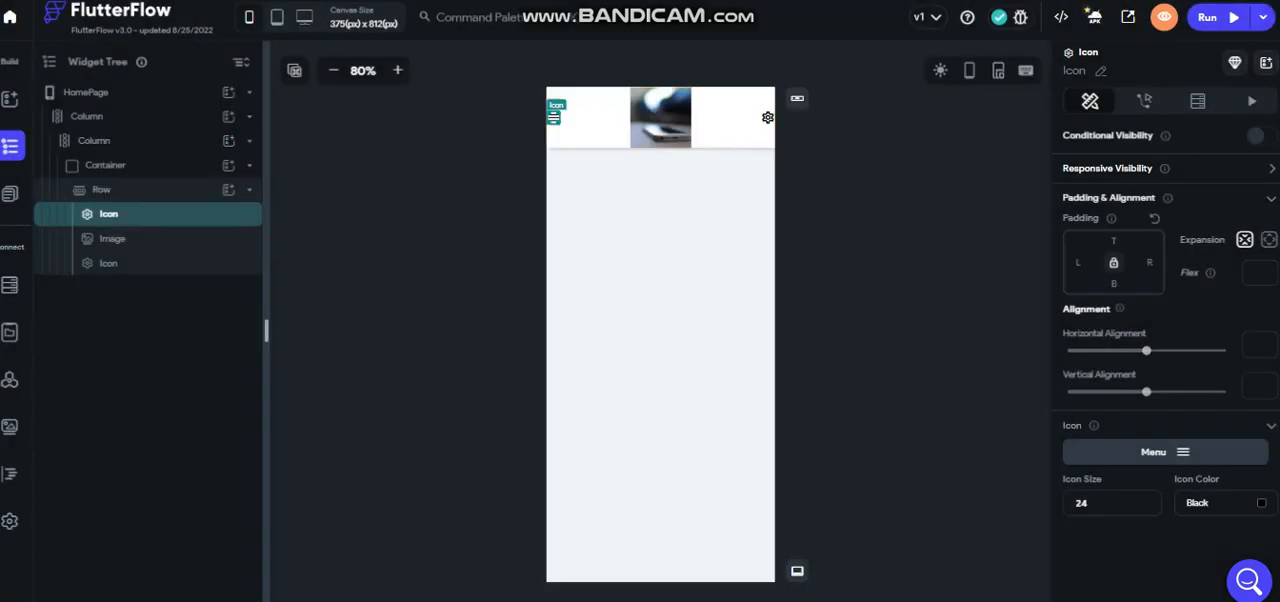
left_click(108, 264)
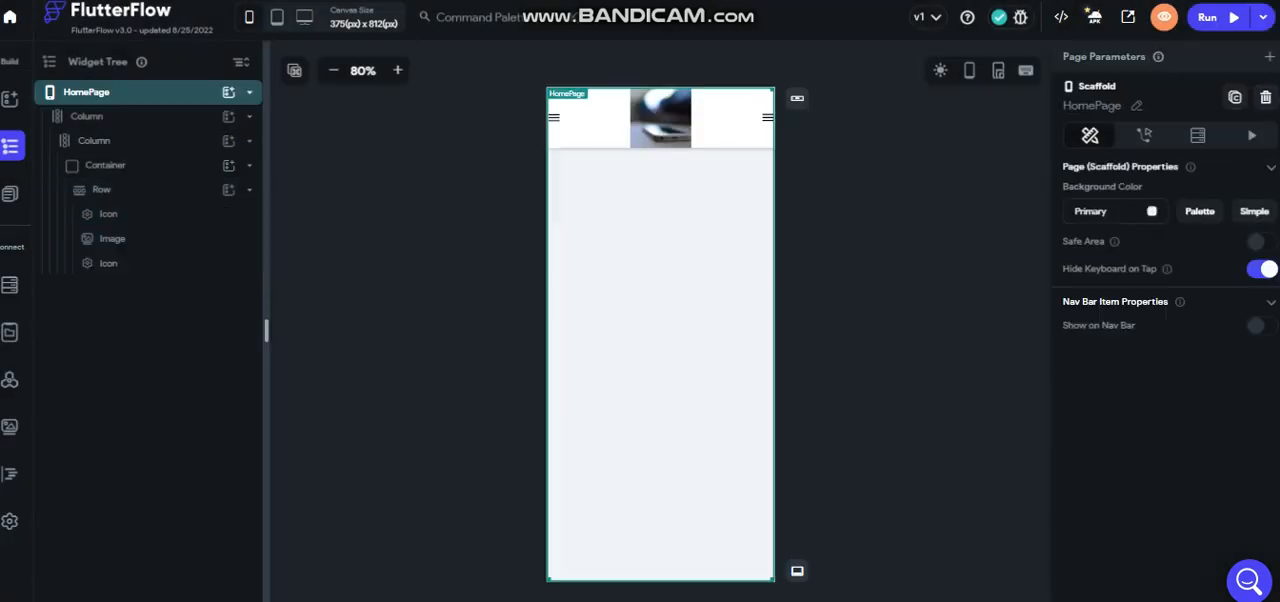
Step: Add a Drawer to HomePage from Page Elements and hide its preview
left_click(100, 188)
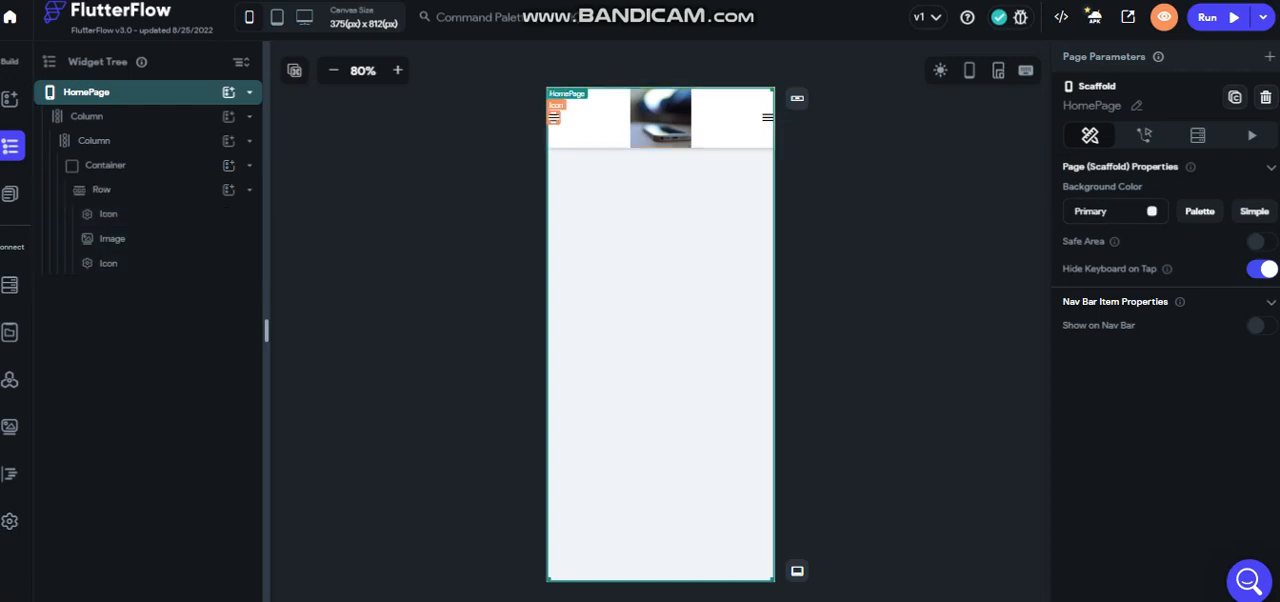
left_click(108, 212)
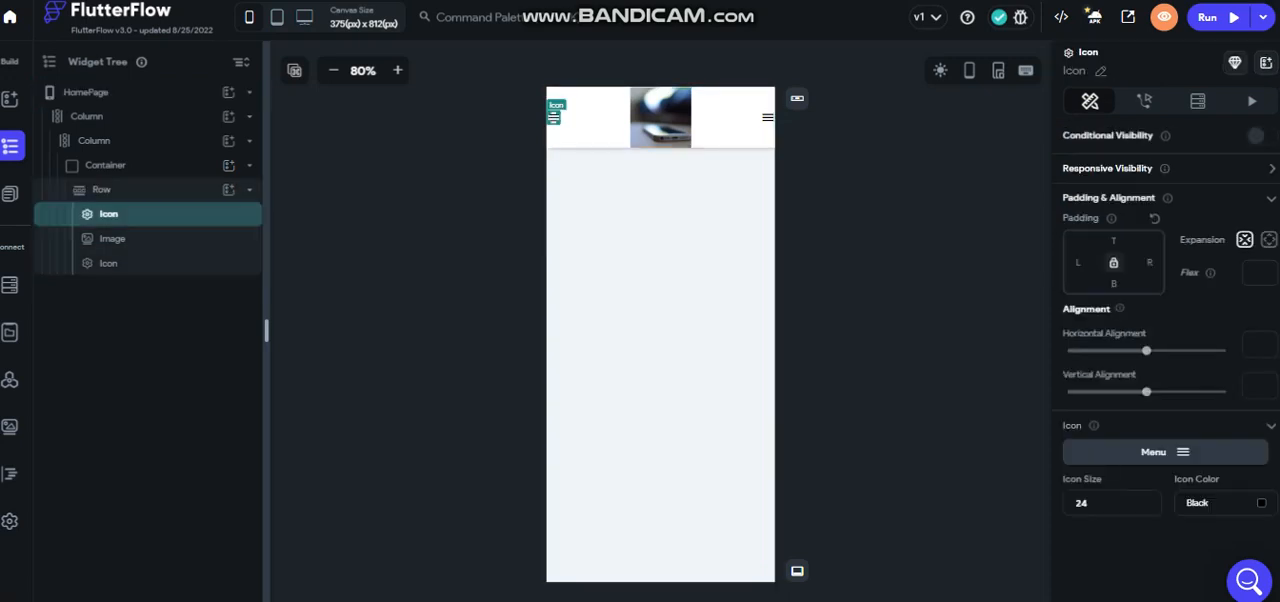
left_click(86, 92)
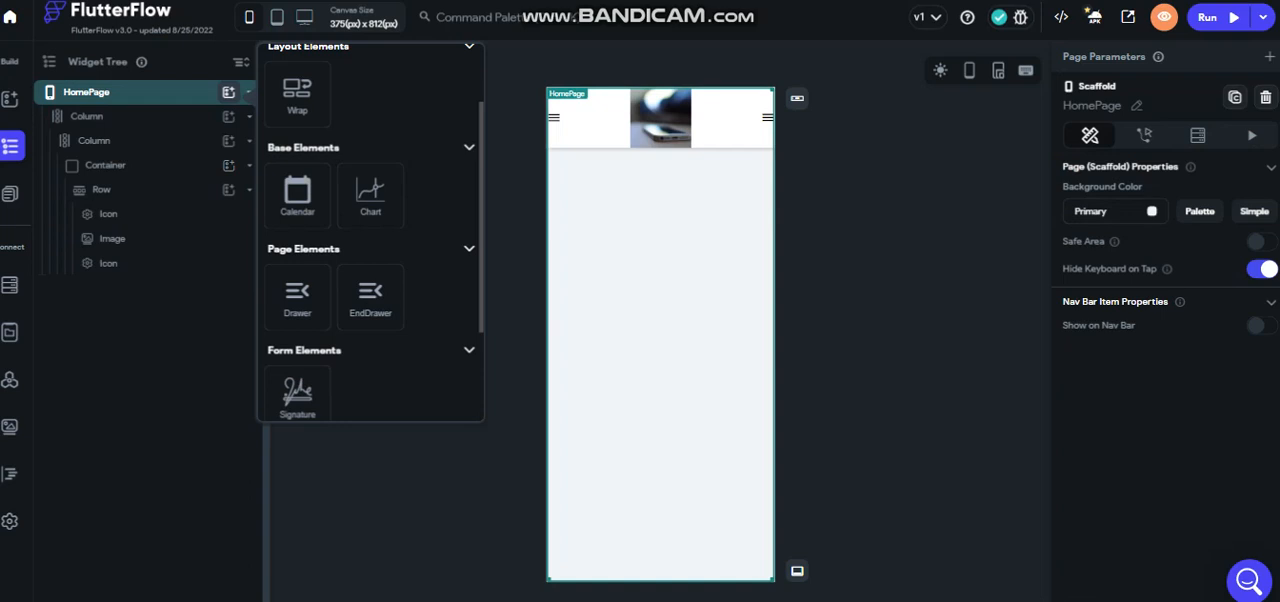
left_click(296, 290)
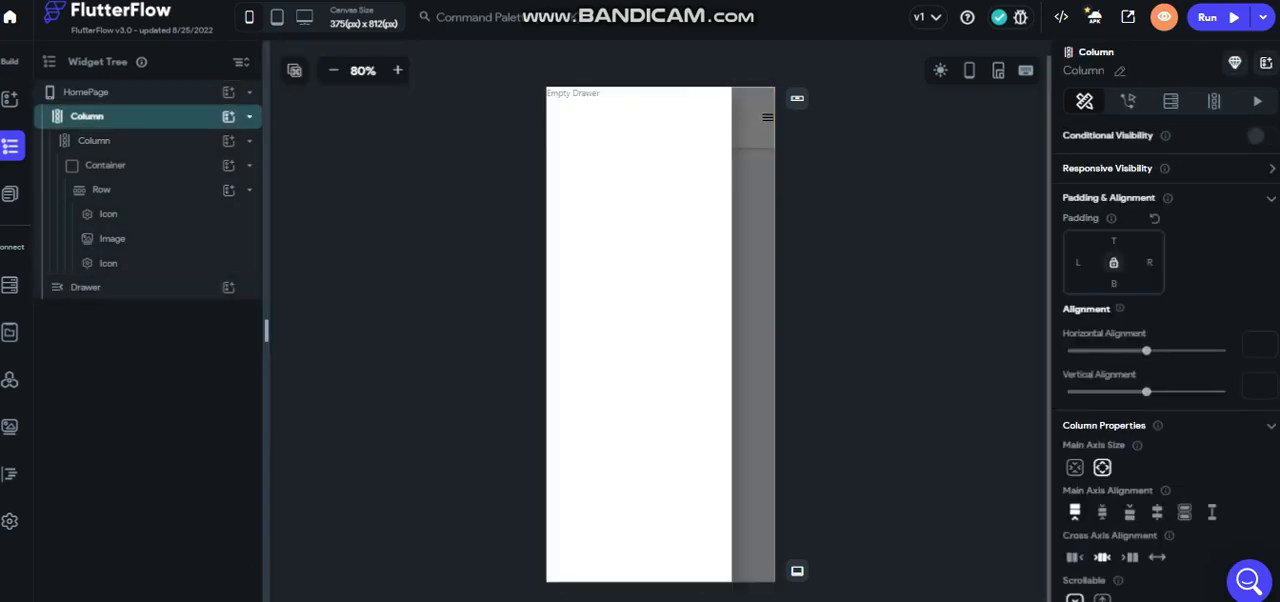
left_click(86, 92)
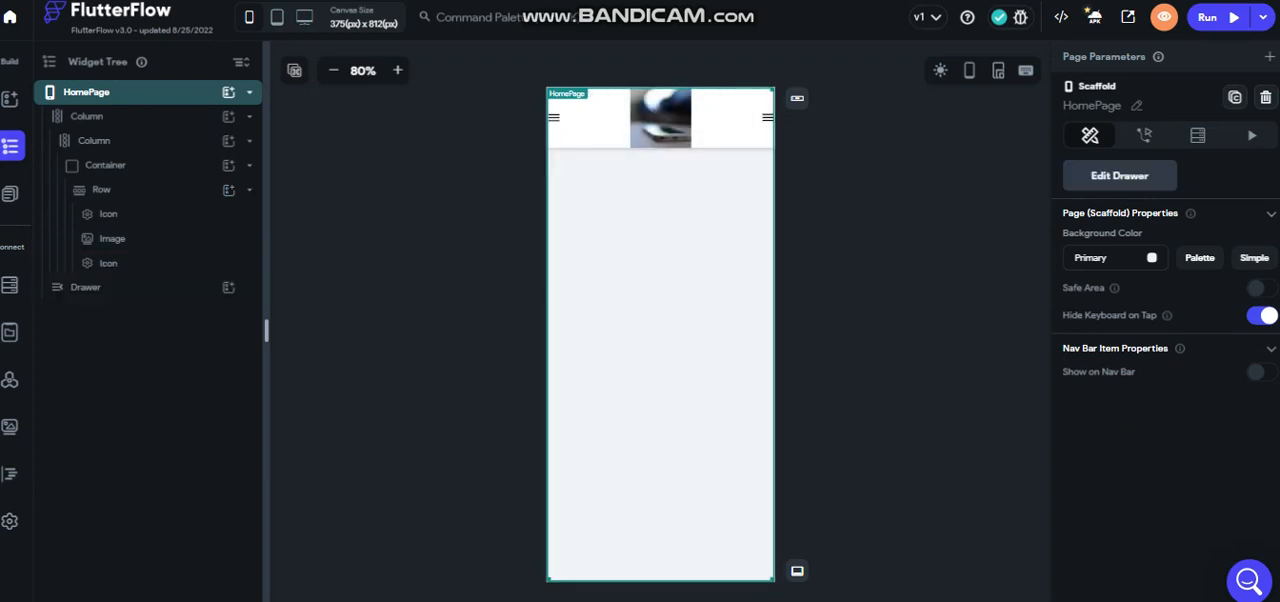
Step: Select the left menu icon and view its On Tap actions
left_click(108, 212)
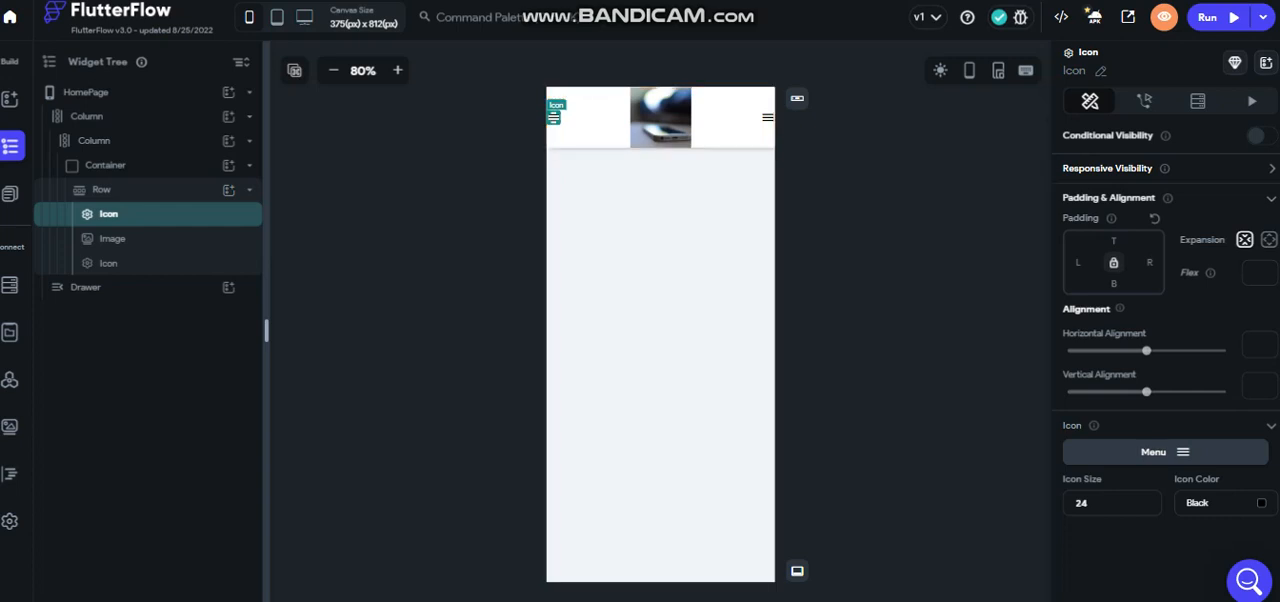
left_click(1144, 100)
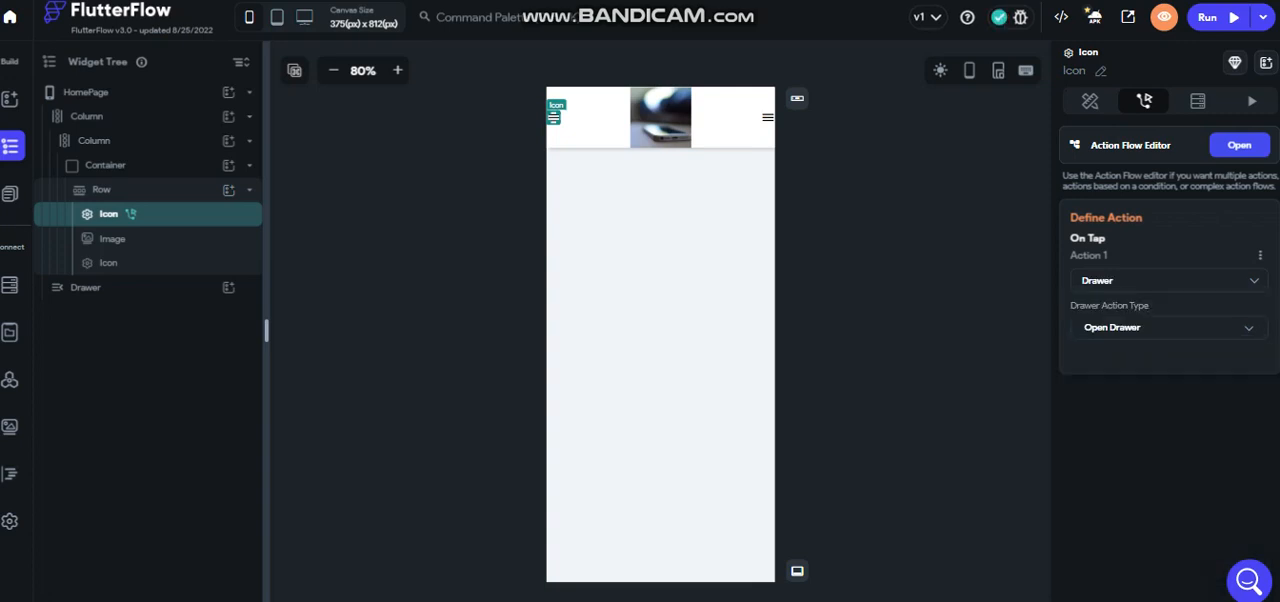
Step: Confirm the left icon's On Tap opens the Drawer, then show the Drawer's width and elevation 16 settings
left_click(86, 92)
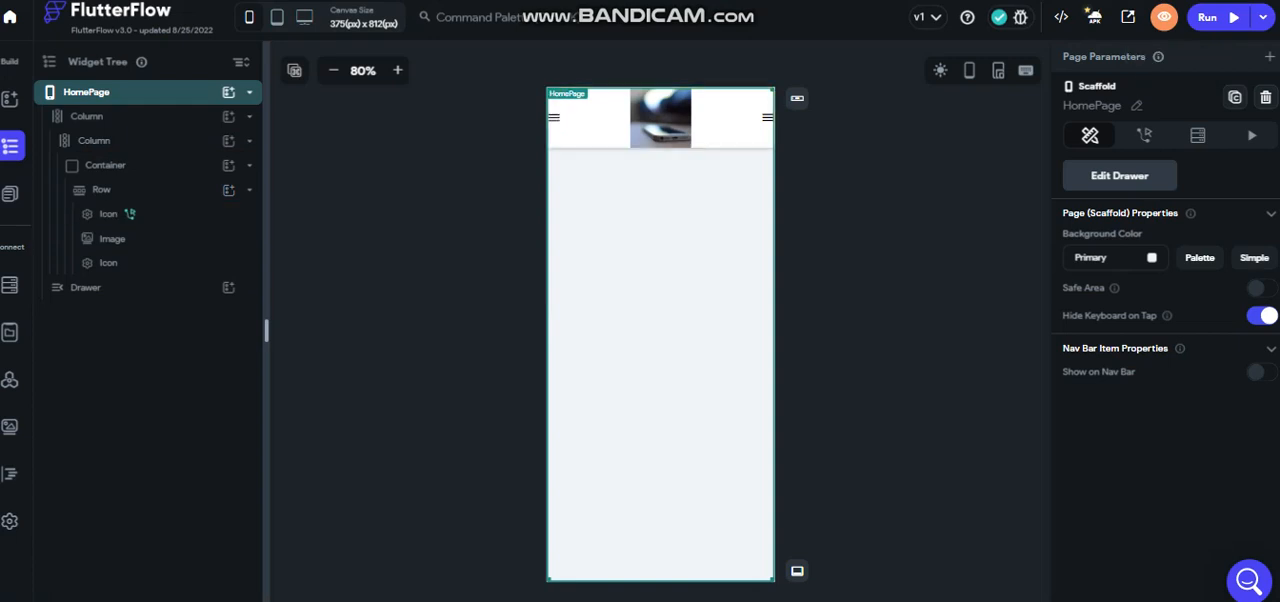
left_click(108, 212)
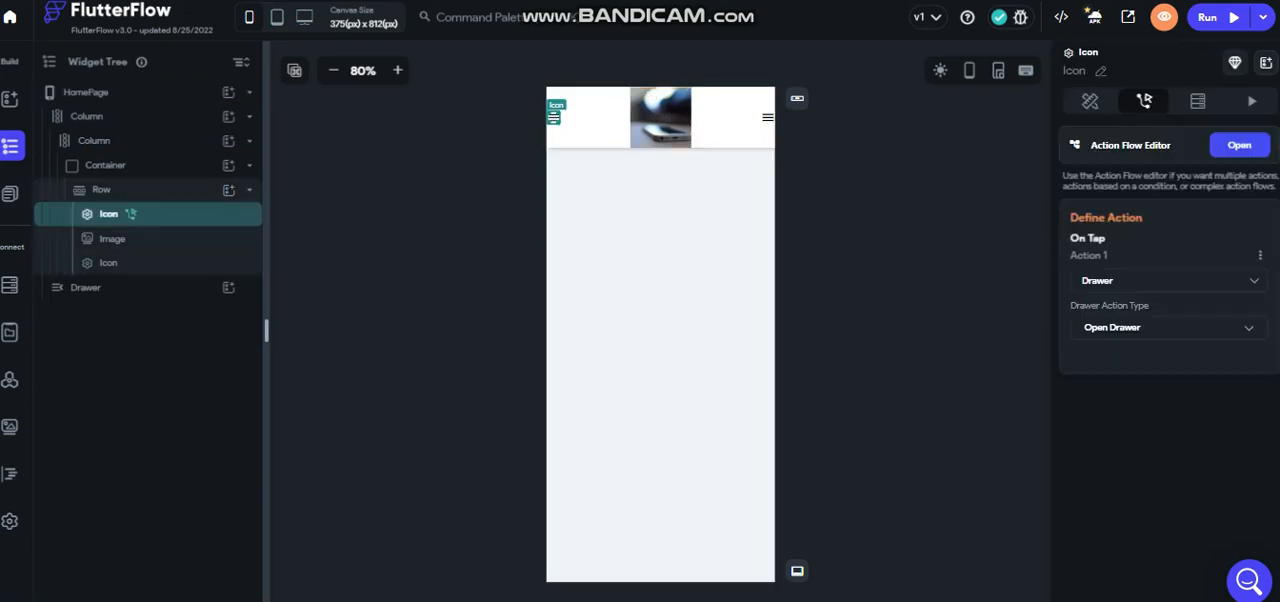
left_click(1260, 256)
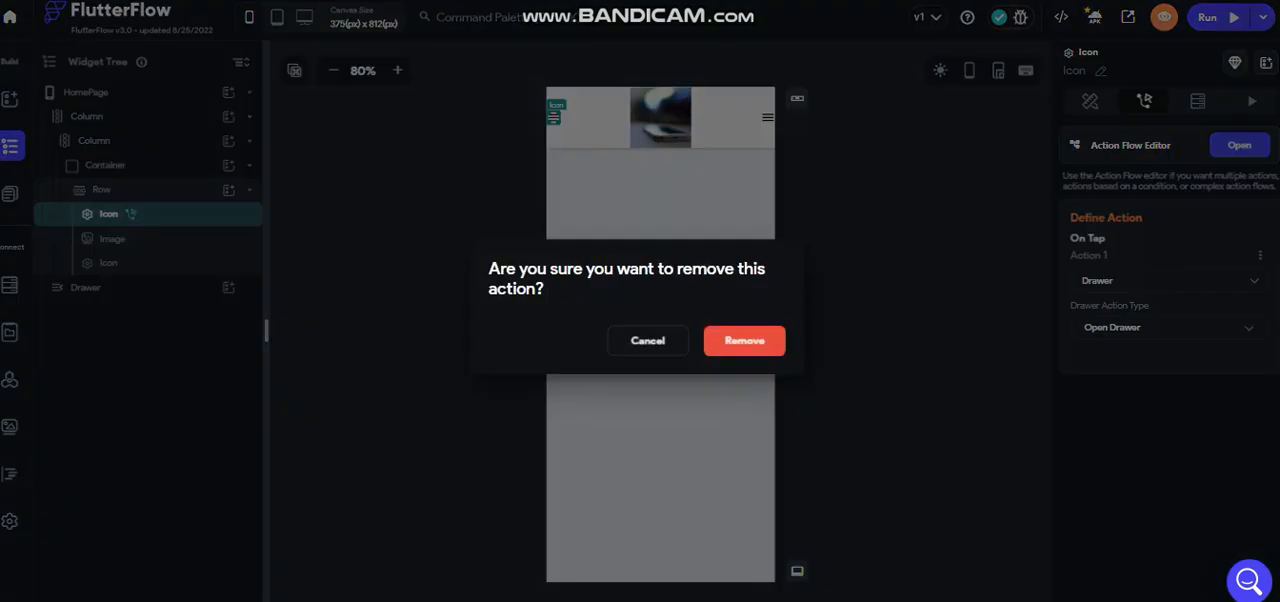
left_click(744, 340)
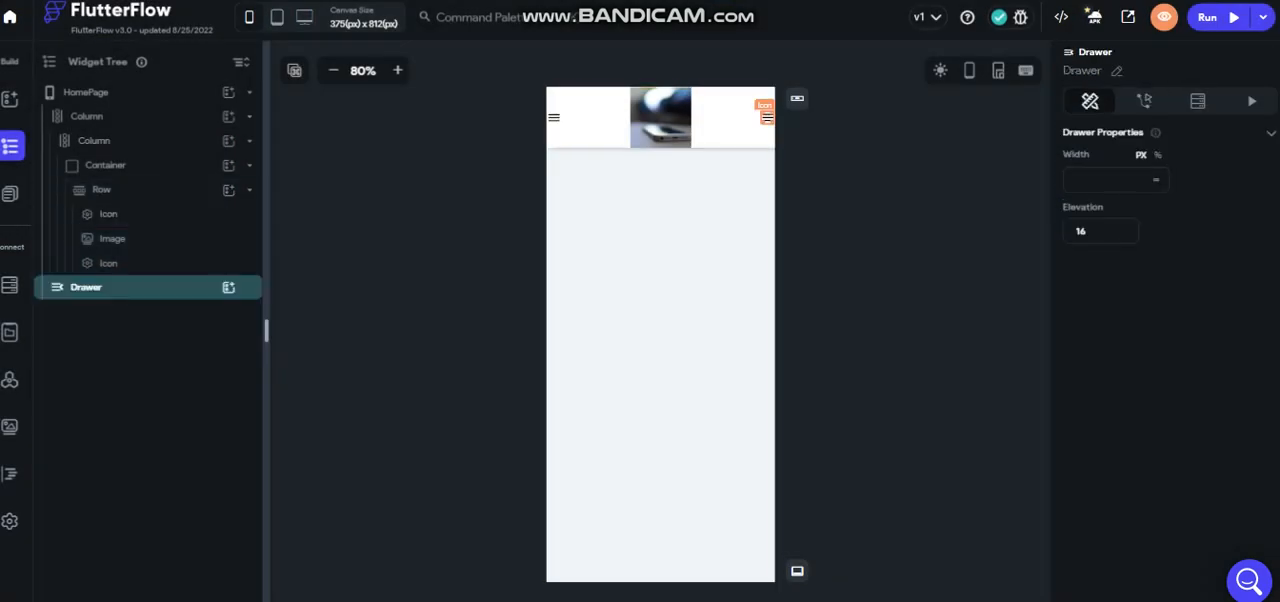
left_click(108, 264)
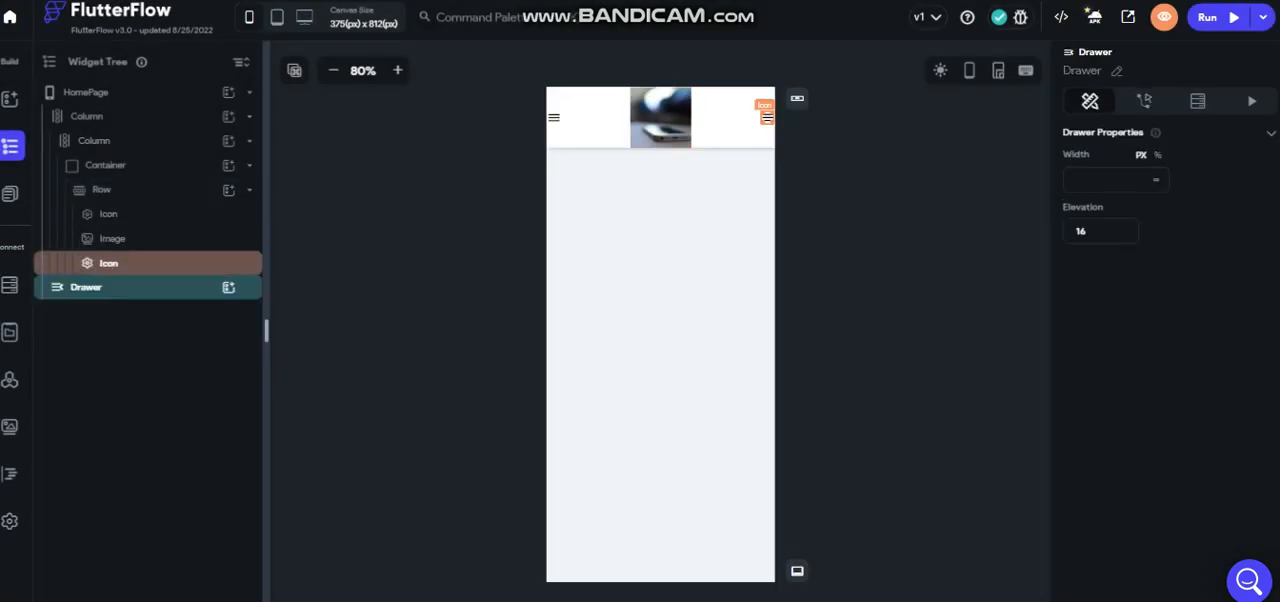
Step: Add an EndDrawer widget to the HomePage, found by searching 'dra'
left_click(86, 92)
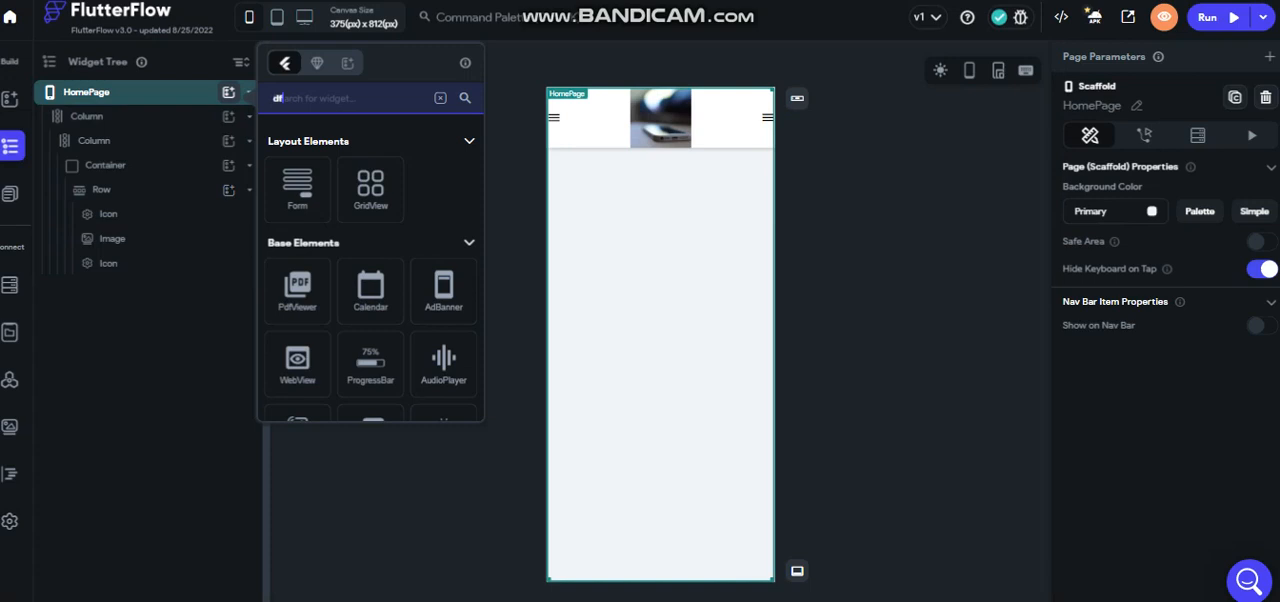
type("df")
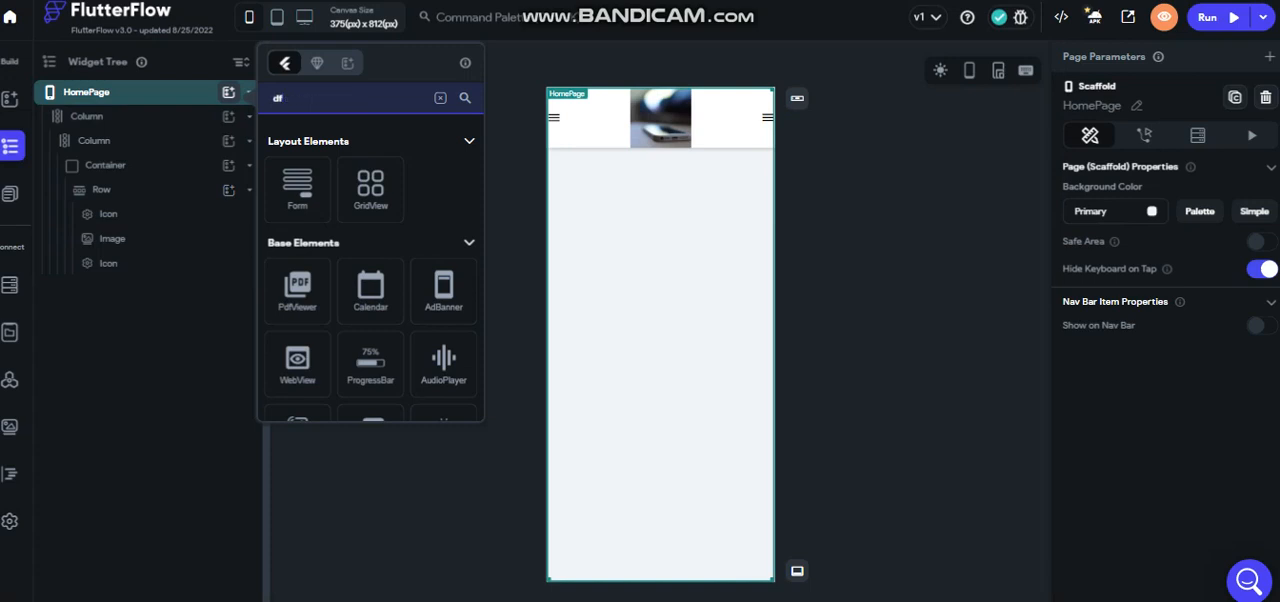
type("dra")
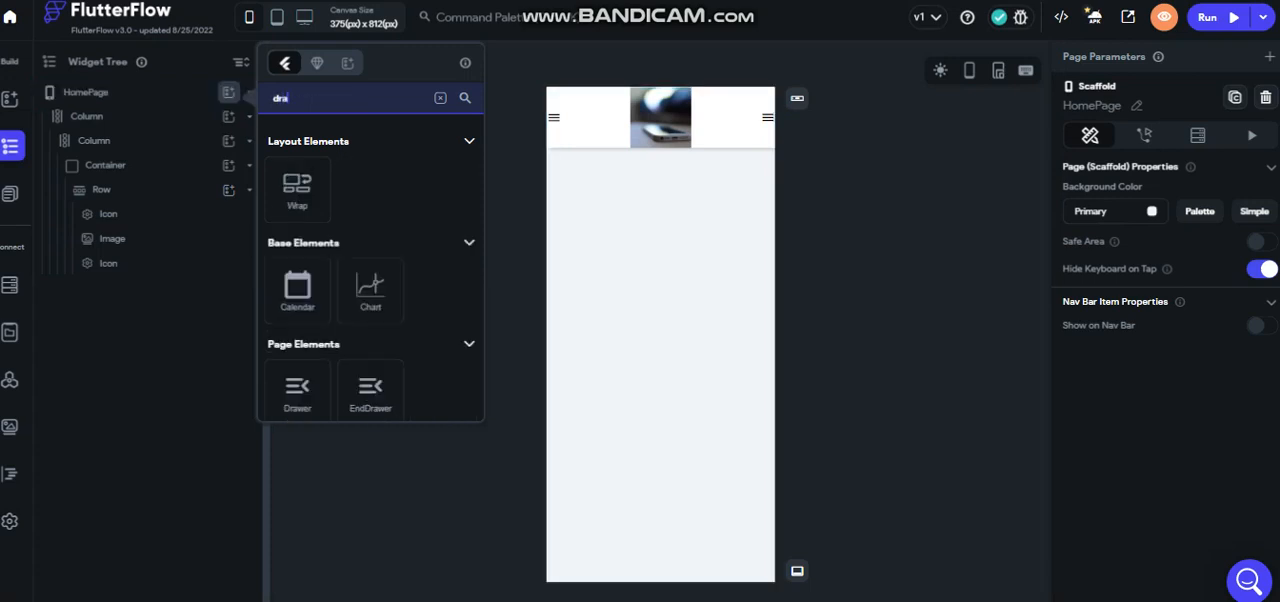
left_click(370, 390)
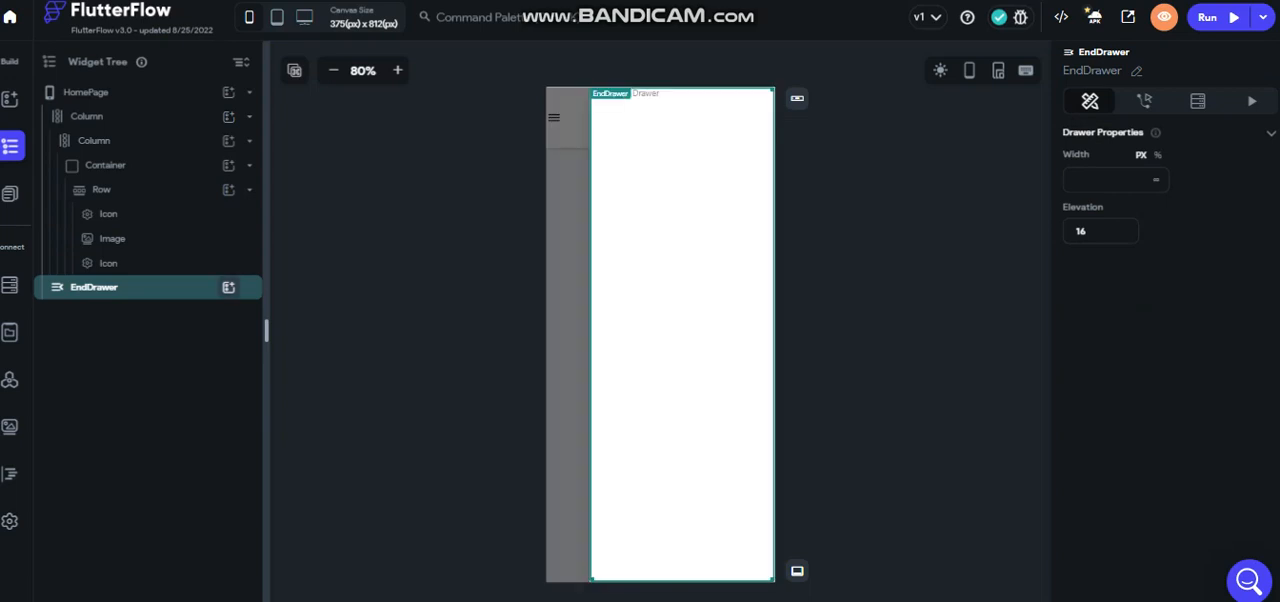
Step: Hide the end drawer preview on HomePage and select the right header menu icon
left_click(86, 92)
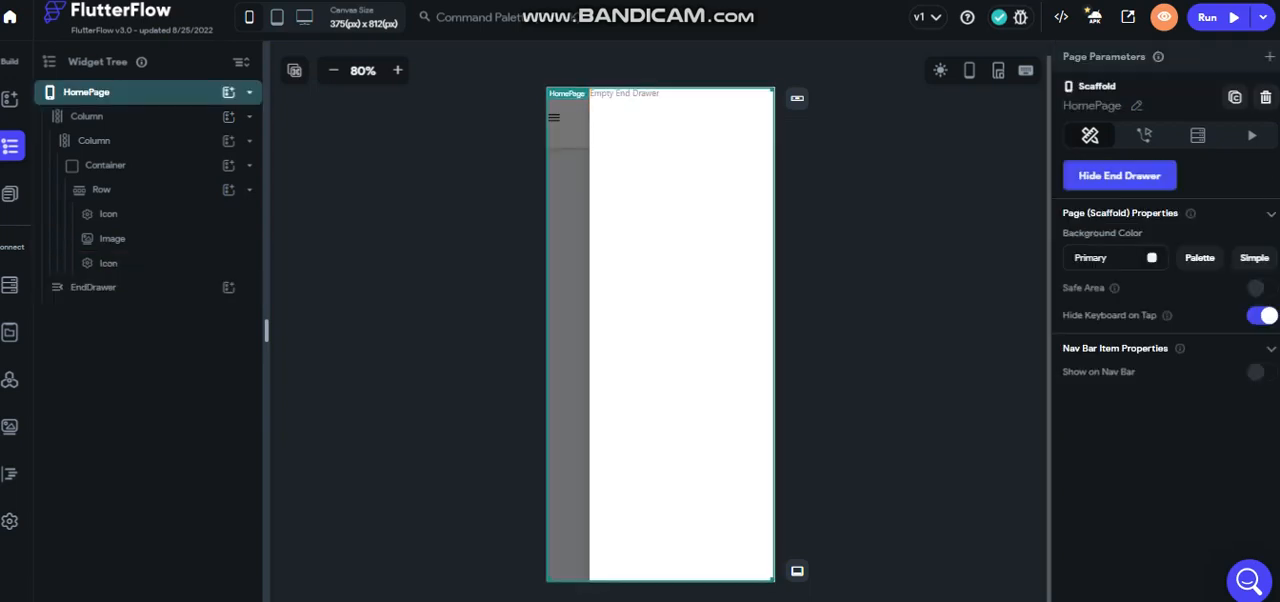
left_click(108, 212)
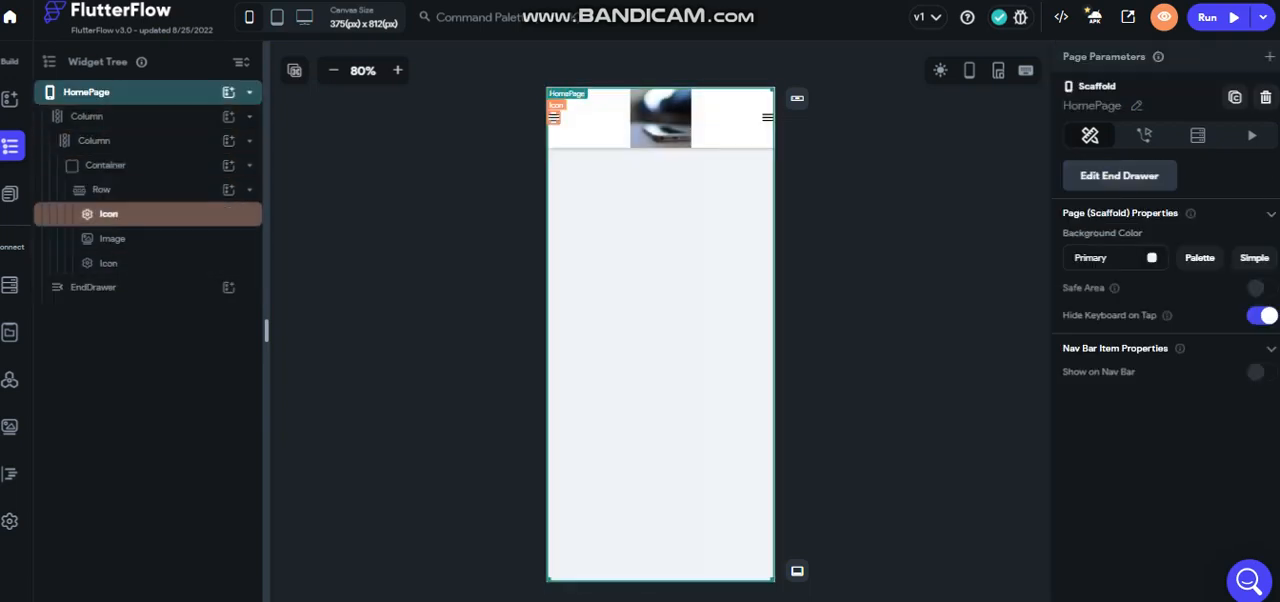
left_click(108, 264)
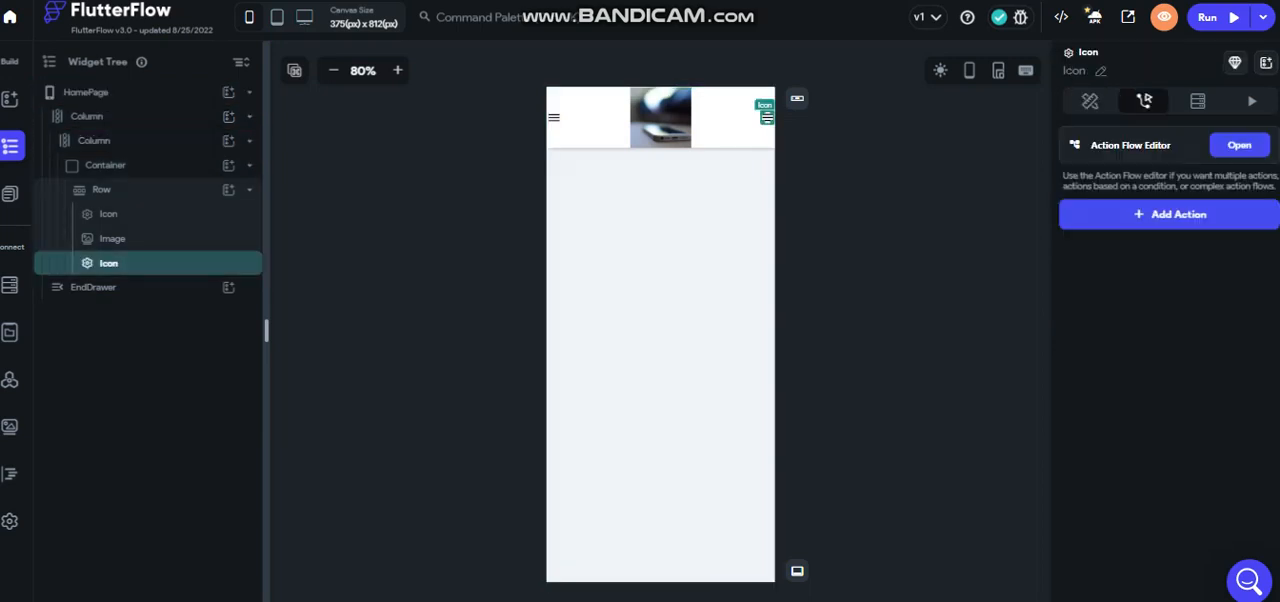
Step: Give the right icon an On Tap Drawer action set to Open End Drawer
left_click(1168, 214)
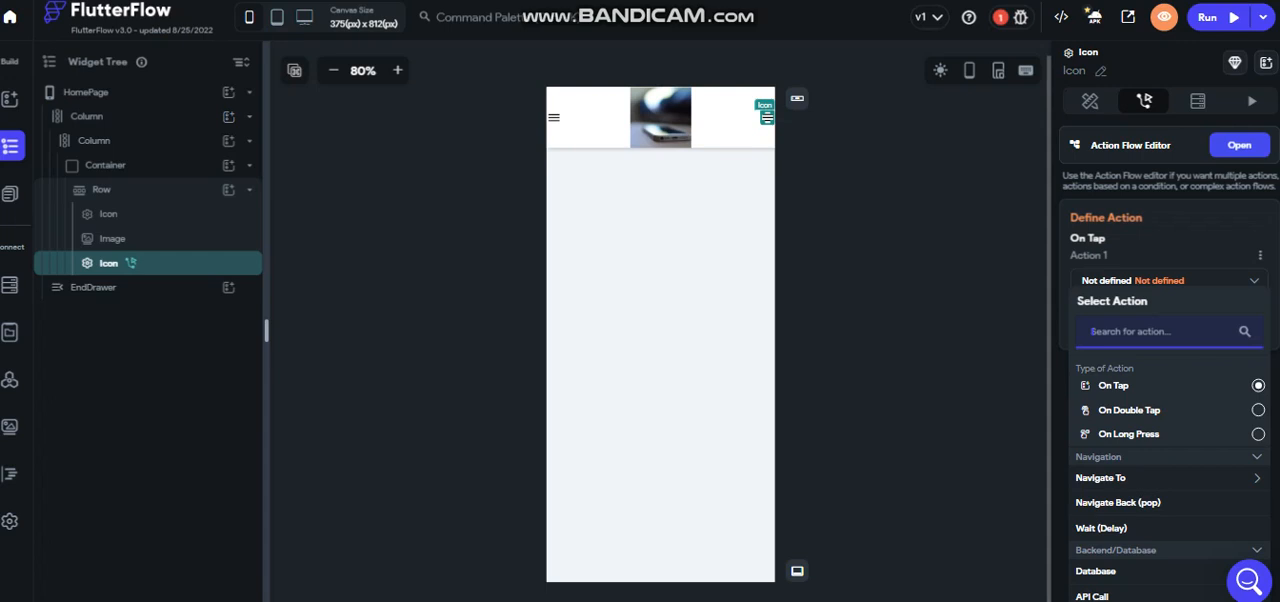
type("dra")
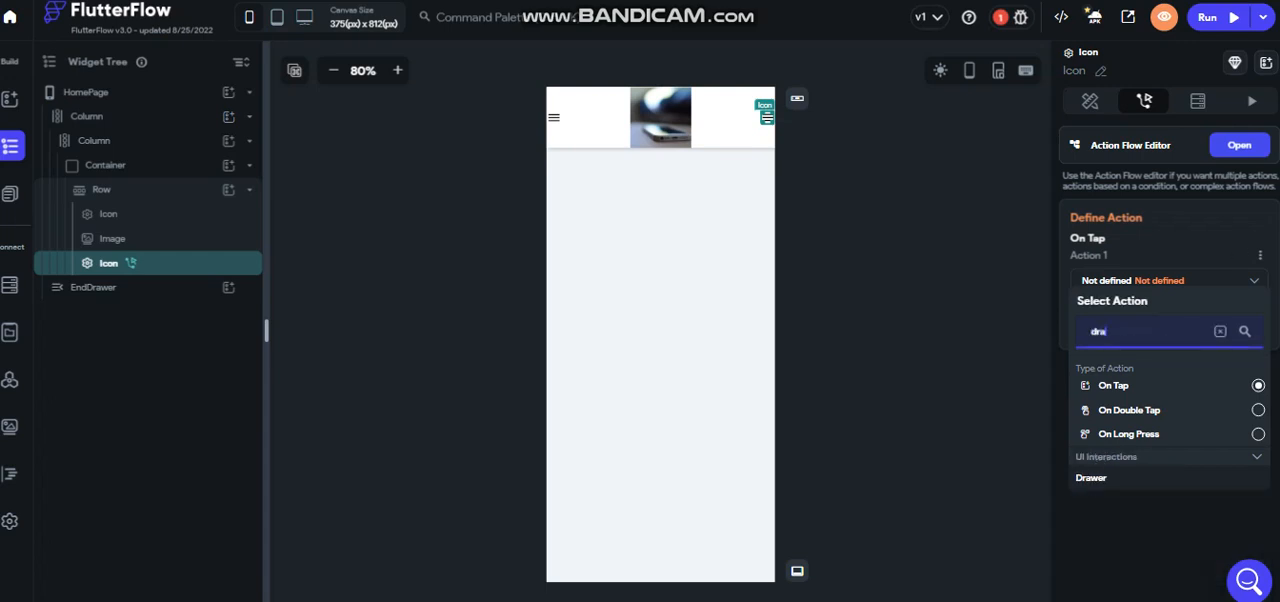
left_click(1092, 476)
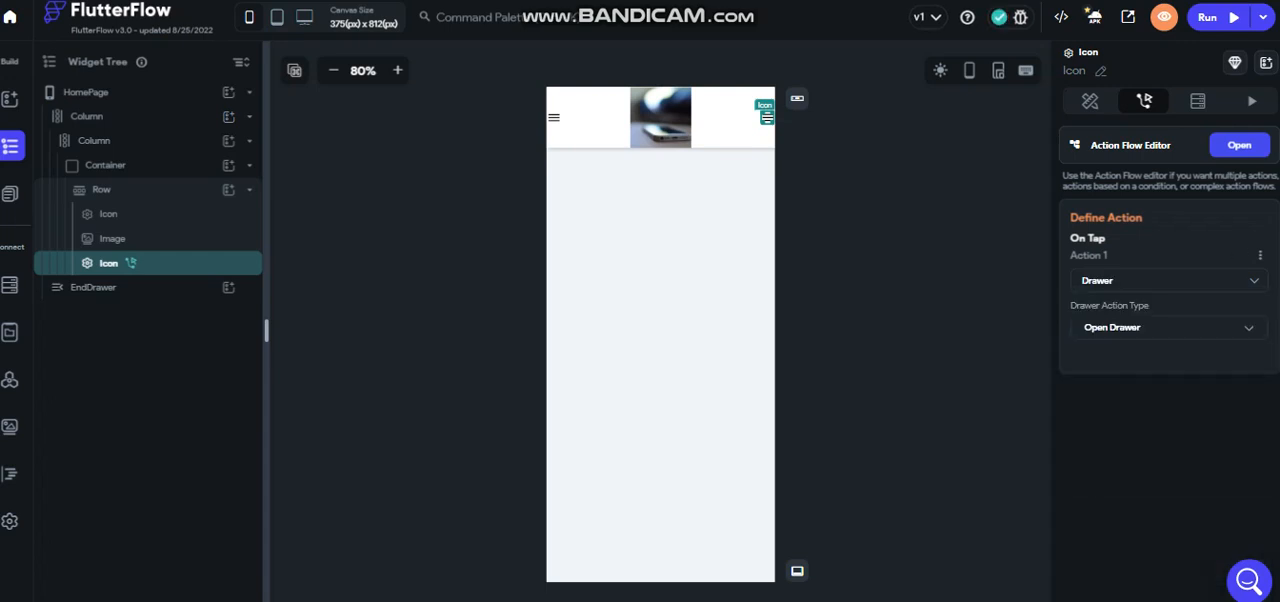
left_click(1168, 326)
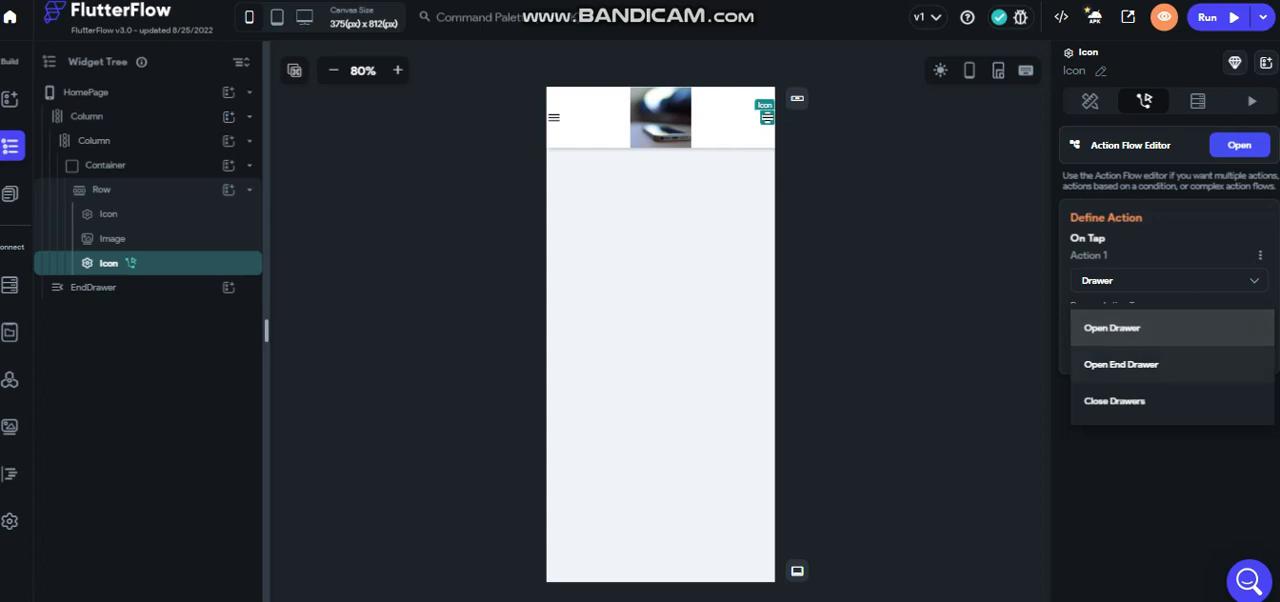
left_click(1120, 364)
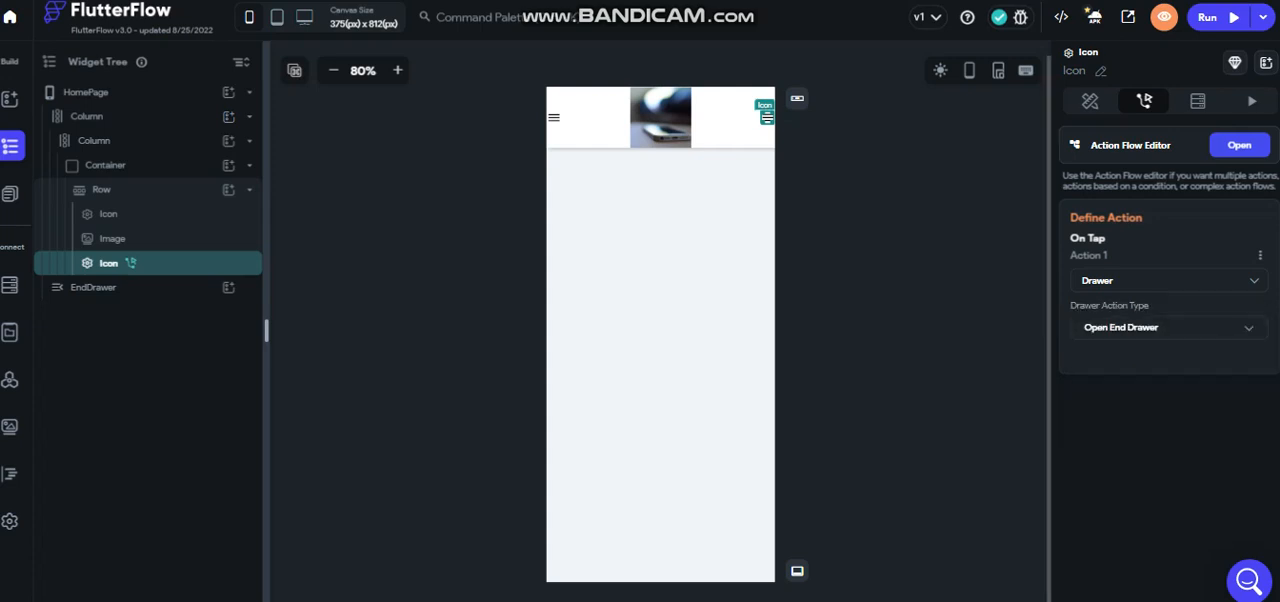